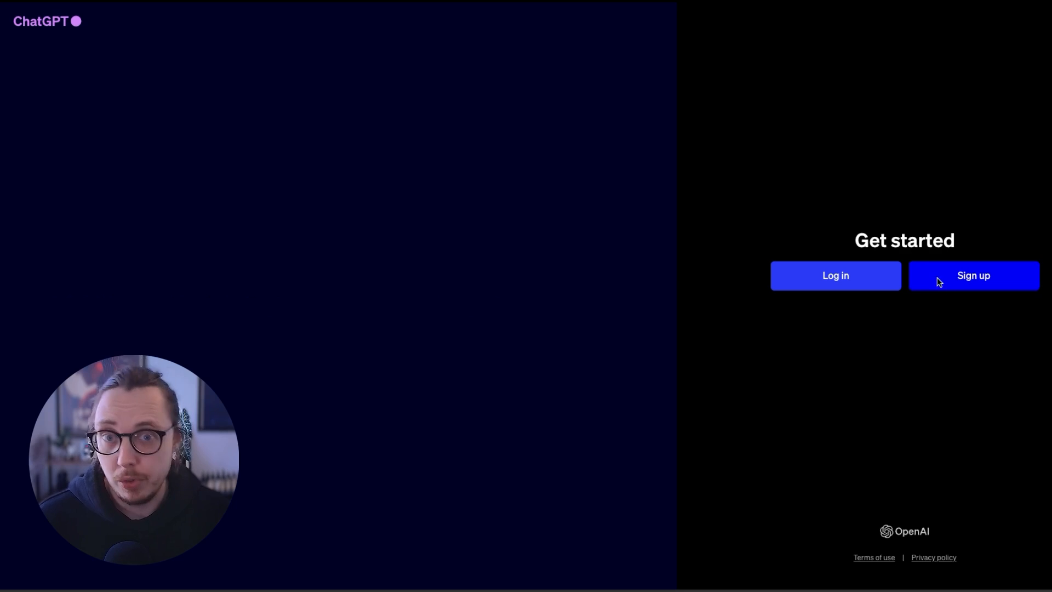
- Choose Sign up on the Get started page to reach the Create an account form
click(972, 275)
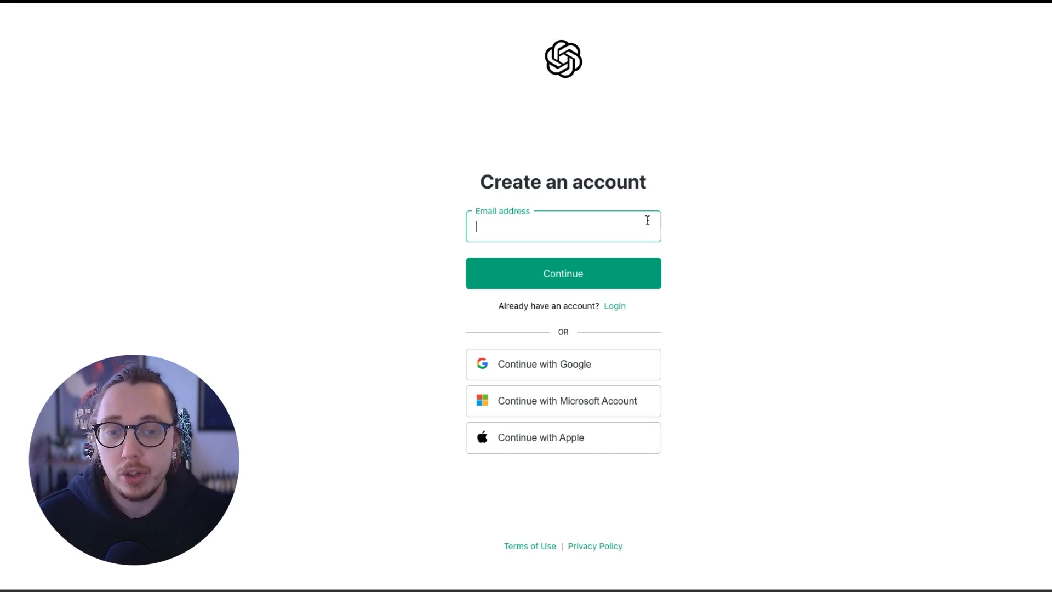
mouse_move(691, 405)
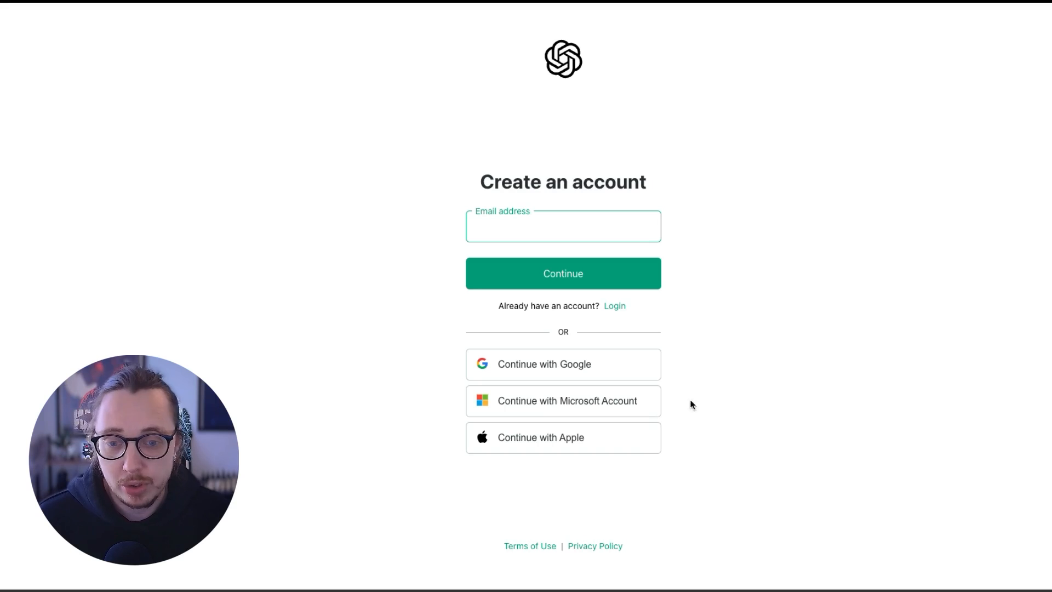
click(562, 226)
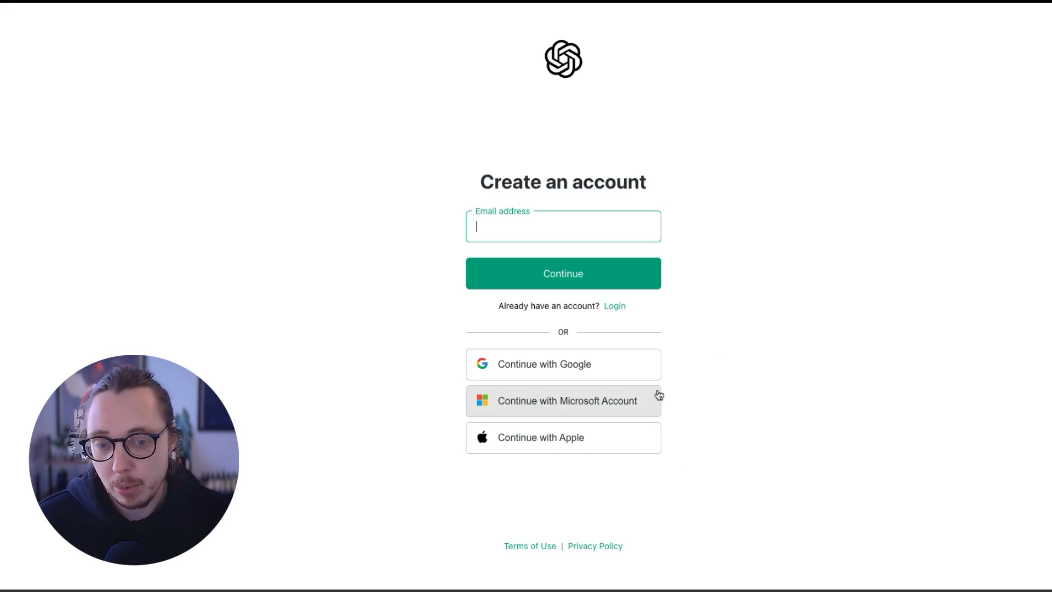
mouse_move(728, 278)
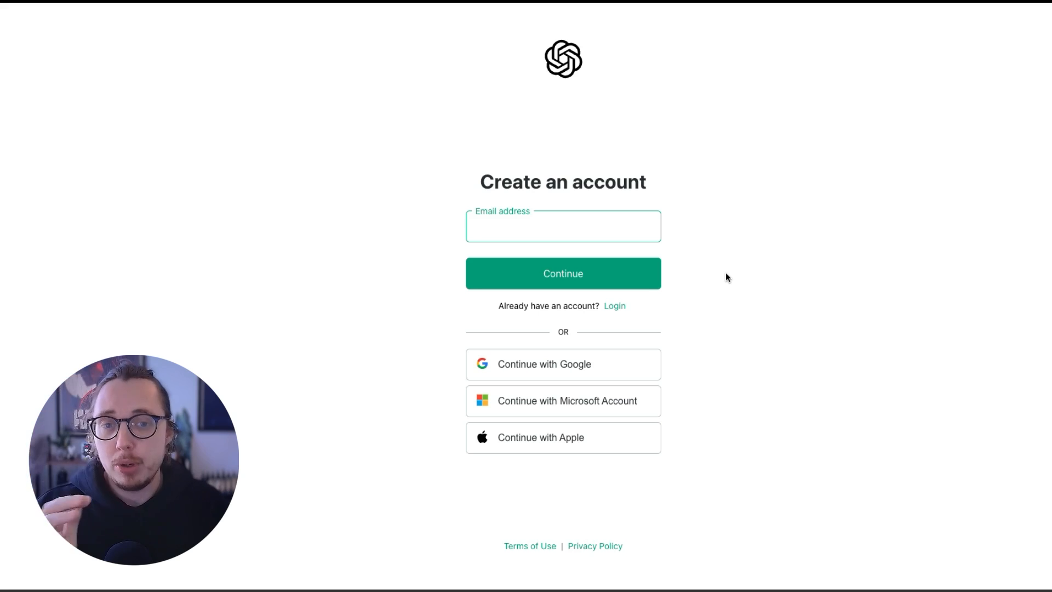
click(562, 226)
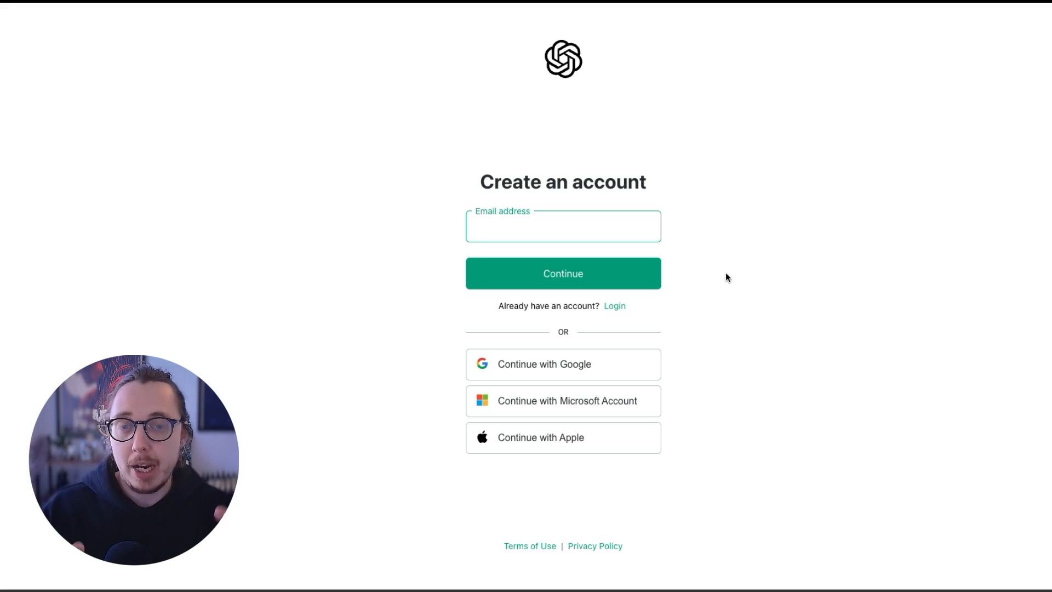
click(562, 226)
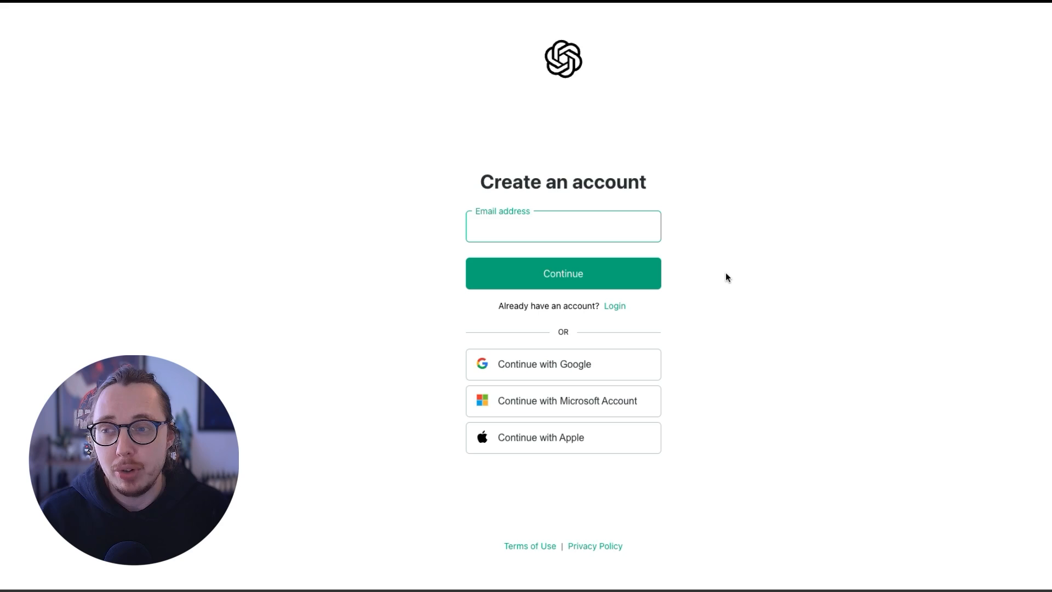
click(562, 226)
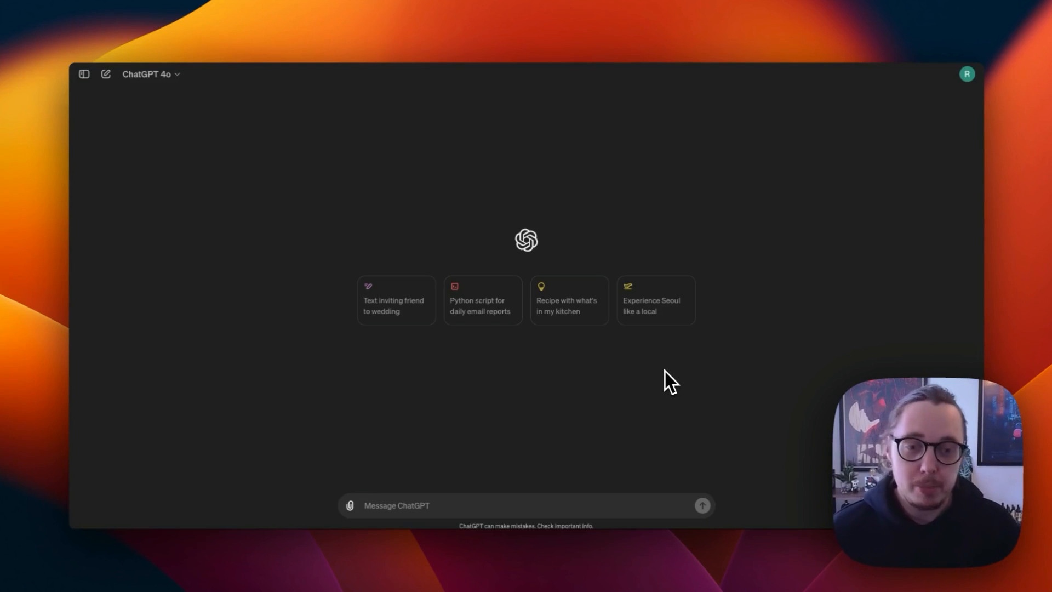
mouse_move(698, 269)
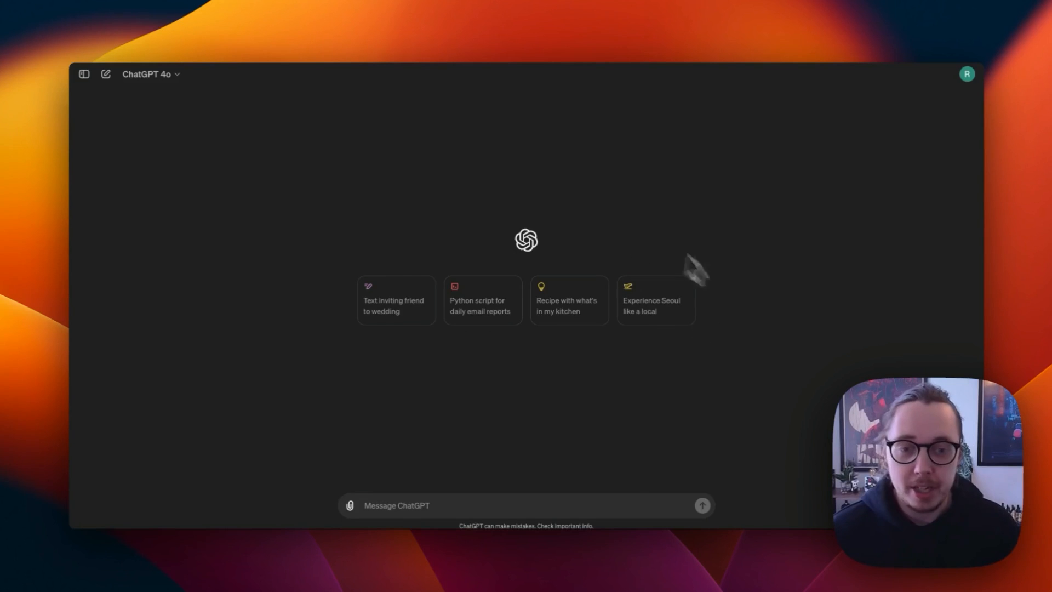
mouse_move(380, 227)
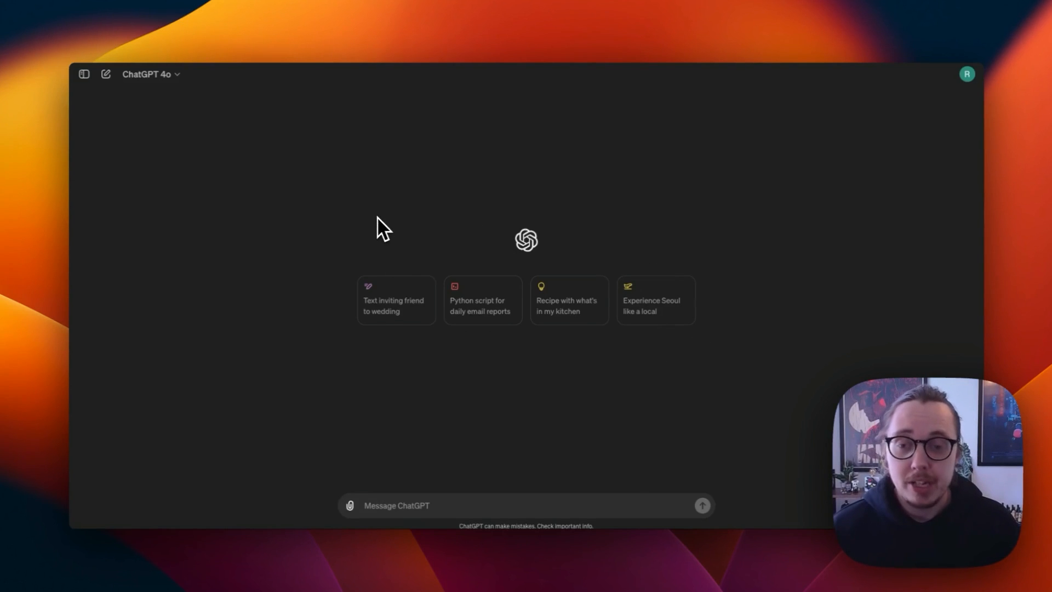
mouse_move(402, 259)
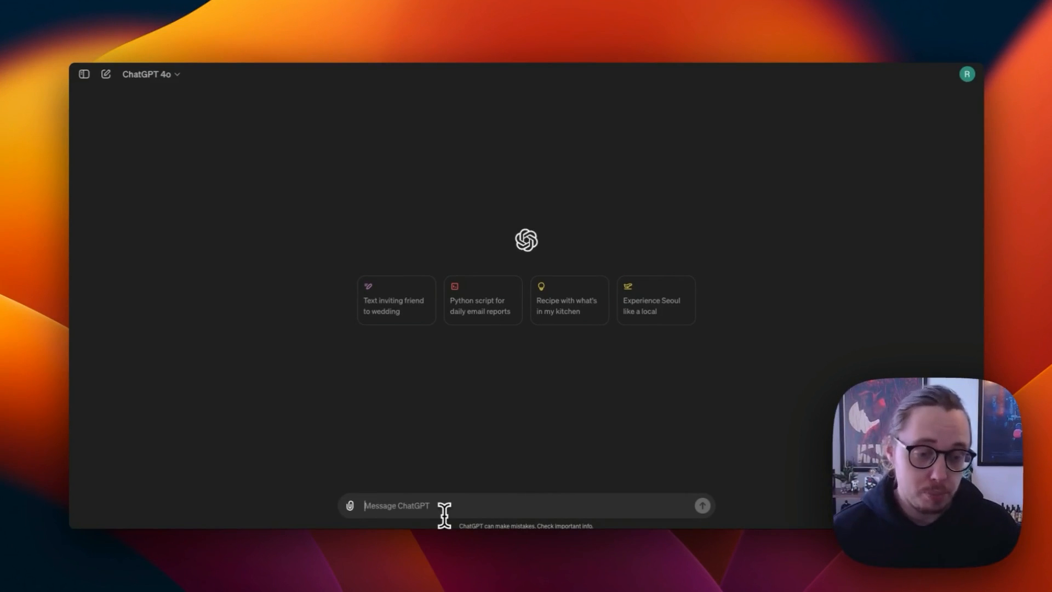
mouse_move(355, 505)
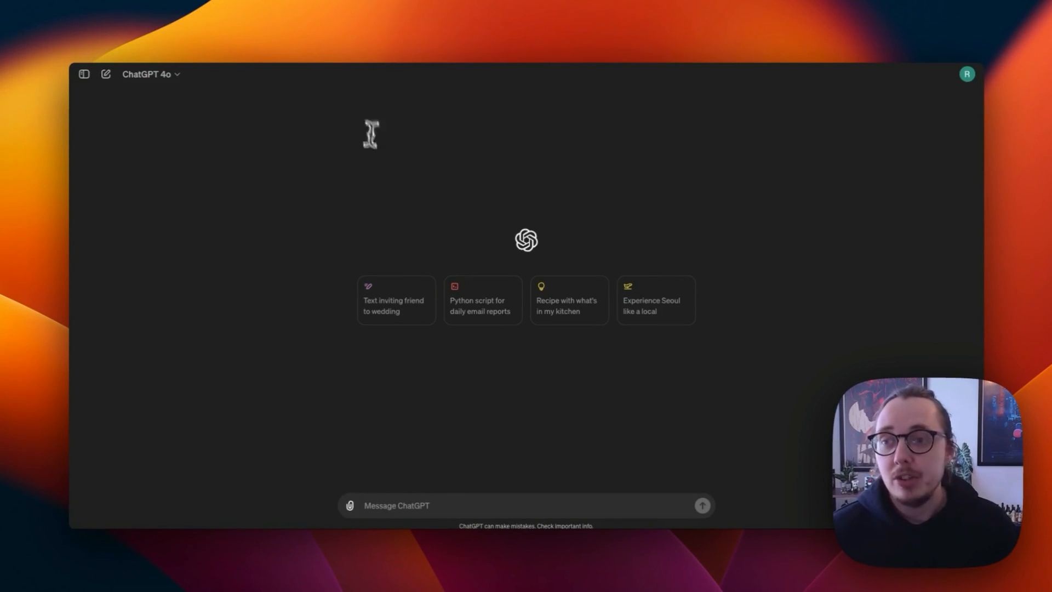
mouse_move(976, 91)
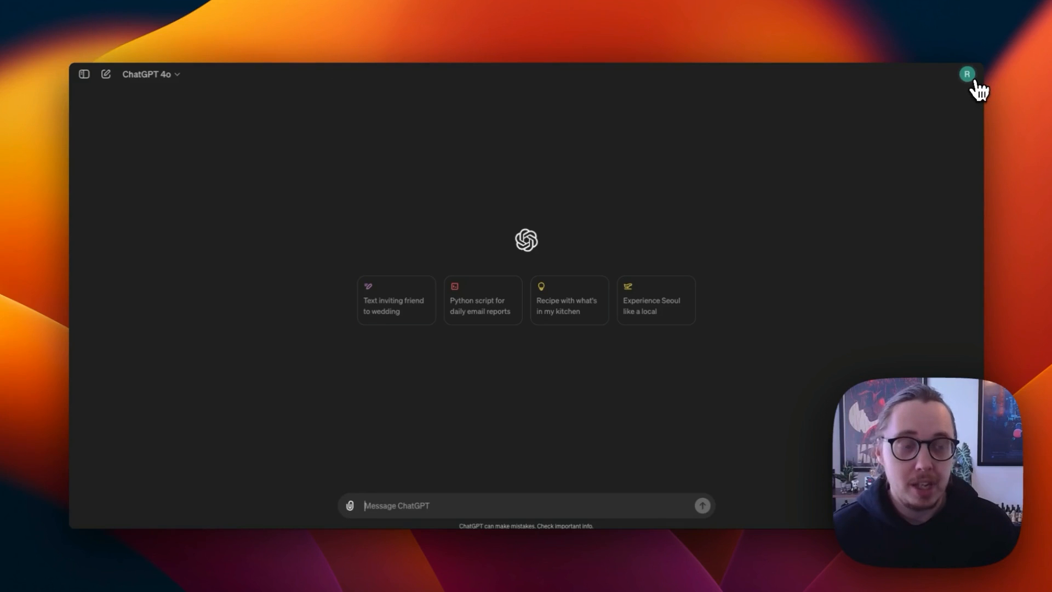
- Open the model list offering GPT-4o, GPT-4, GPT-3.5 and temporary chat
click(966, 73)
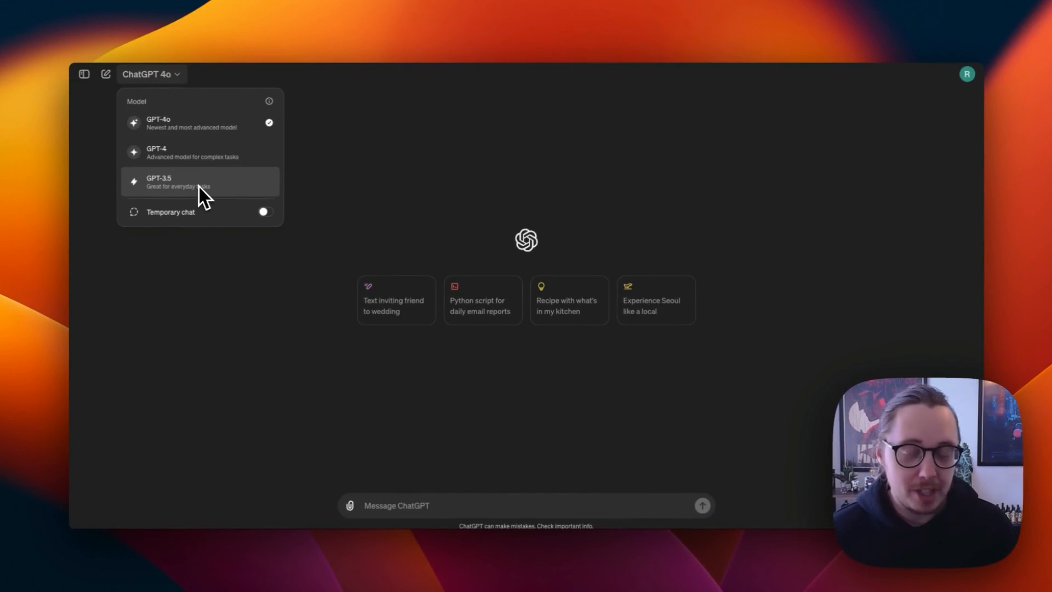
mouse_move(202, 161)
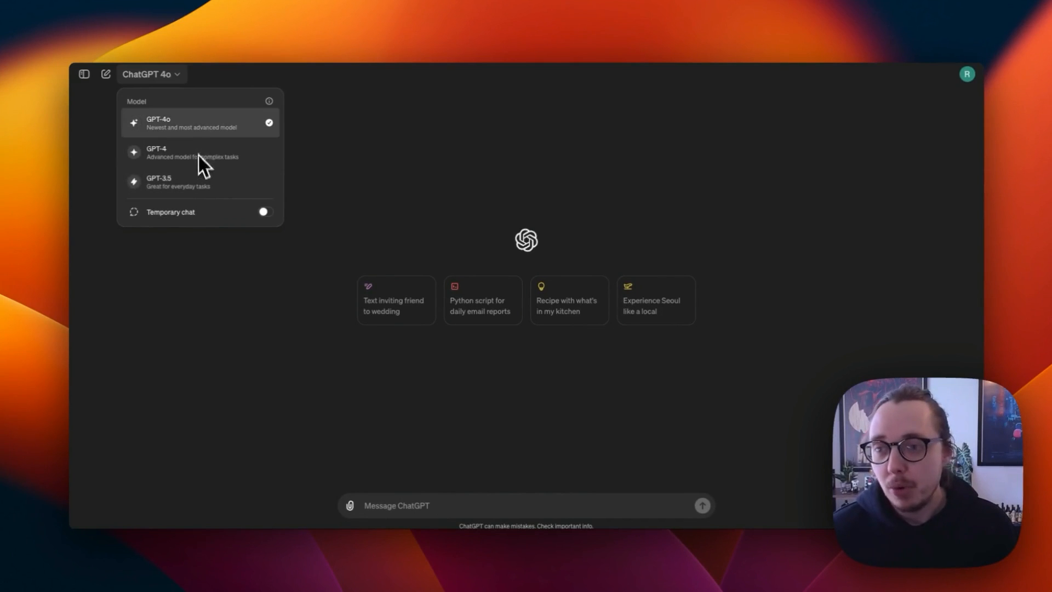
mouse_move(199, 138)
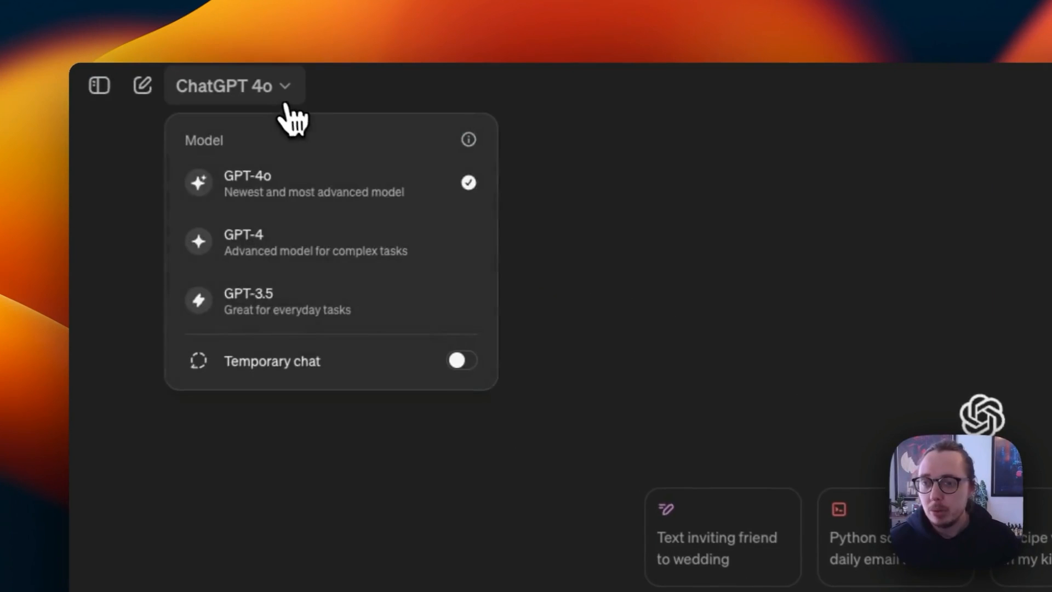
mouse_move(332, 385)
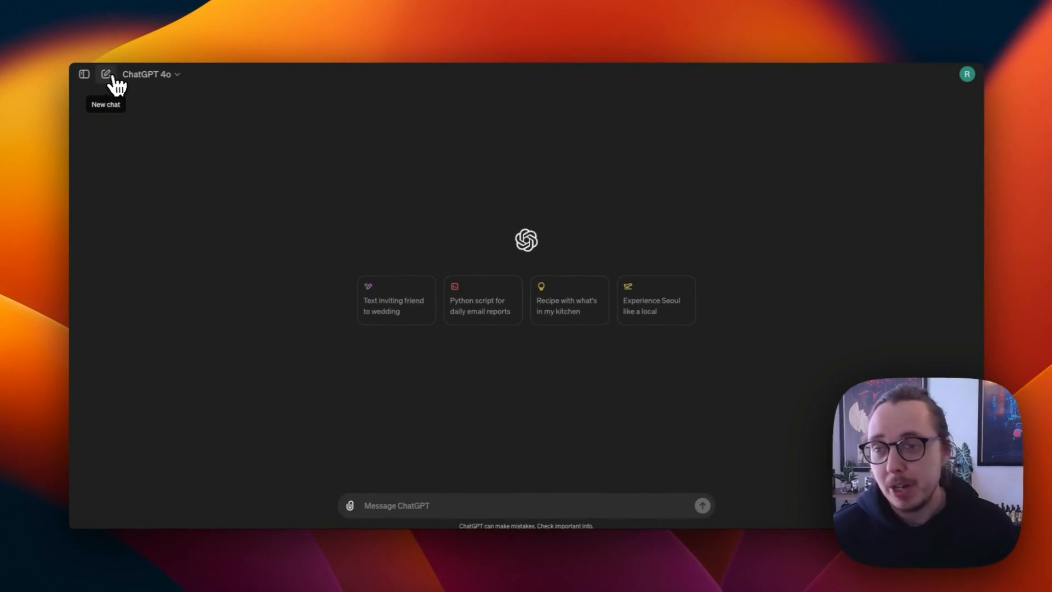
click(85, 74)
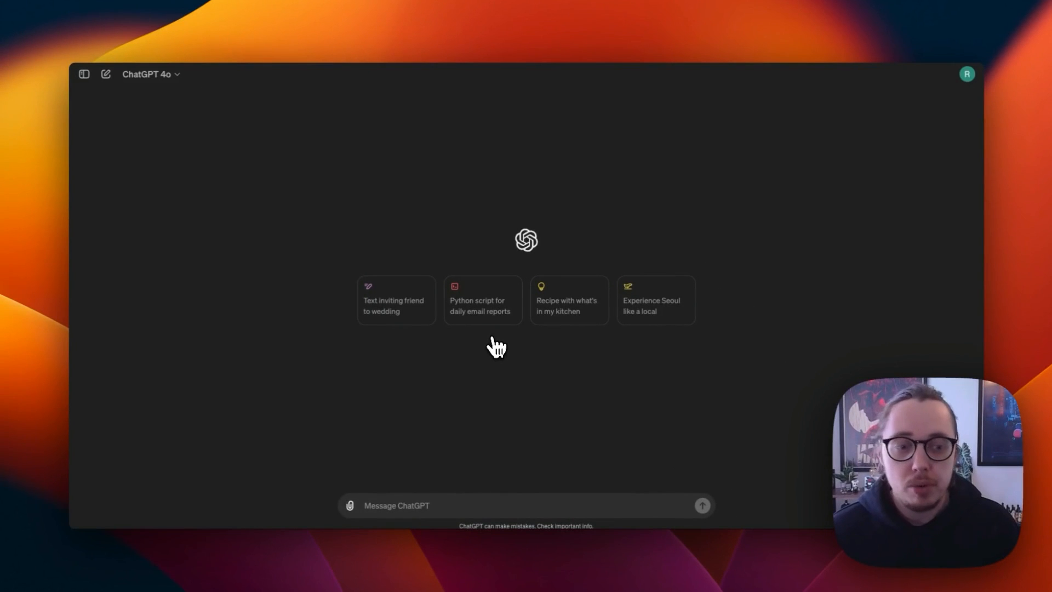
mouse_move(970, 87)
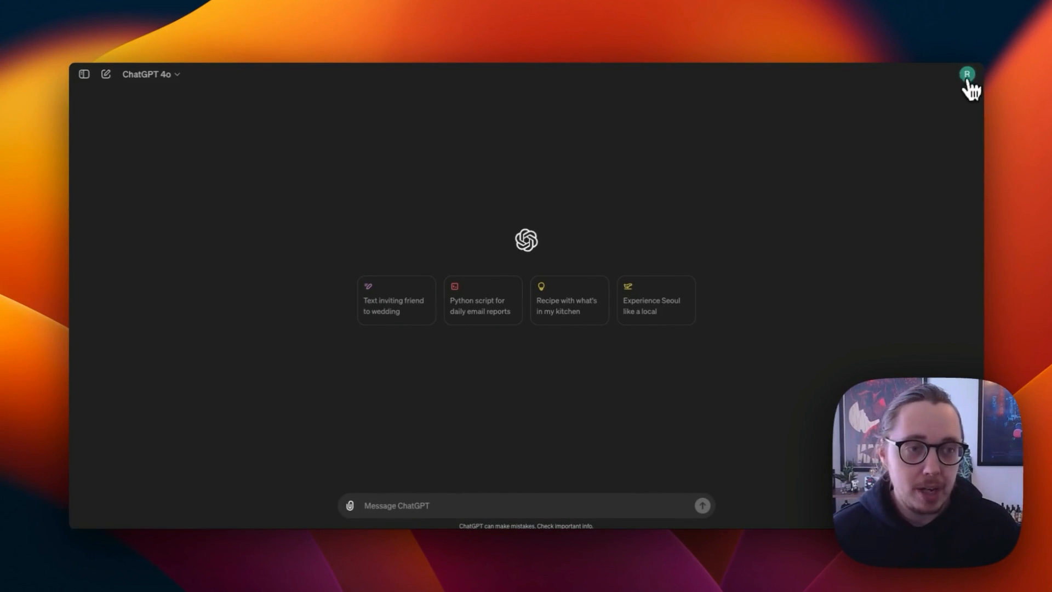
- View the Plus and Team plan comparison from My plan, then close it
click(966, 73)
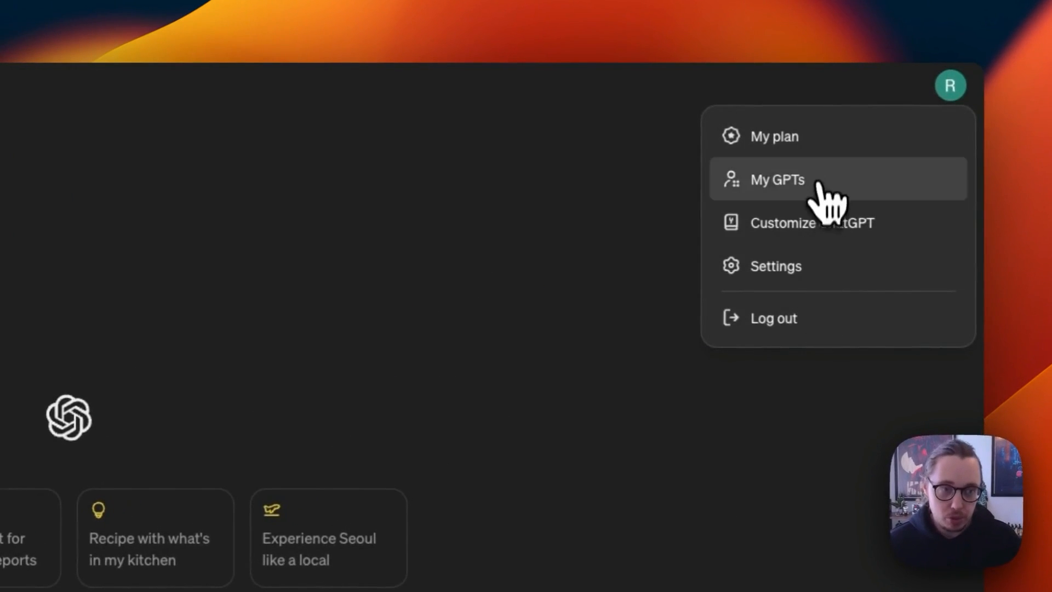
click(774, 135)
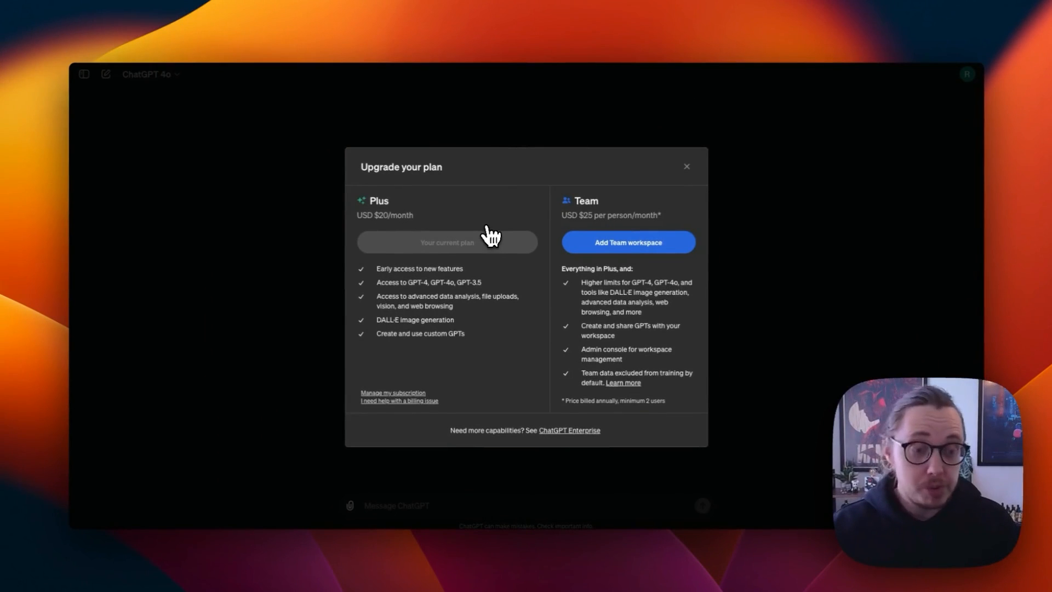
mouse_move(421, 236)
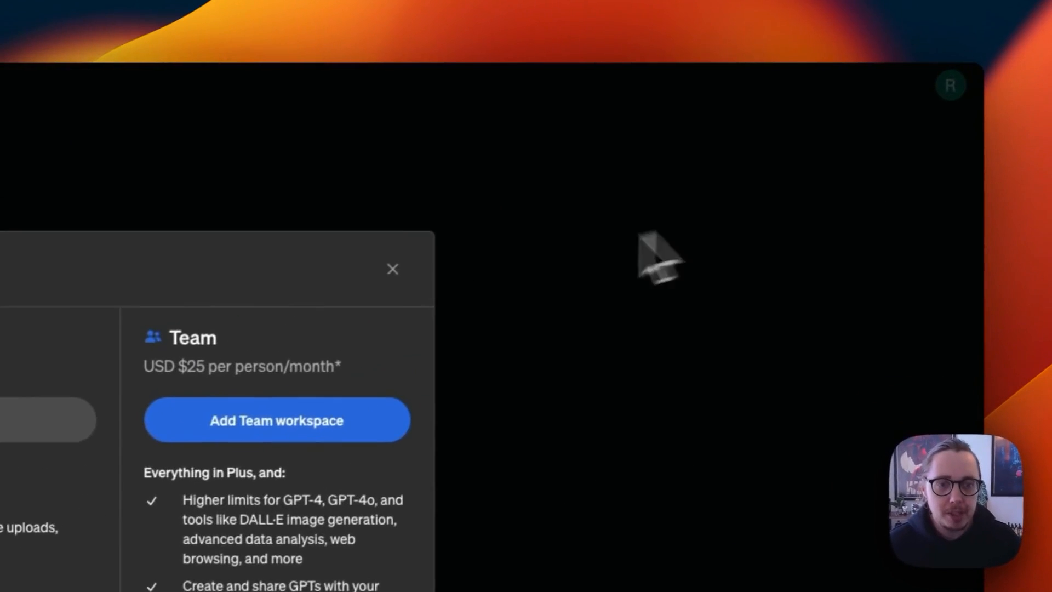
click(949, 84)
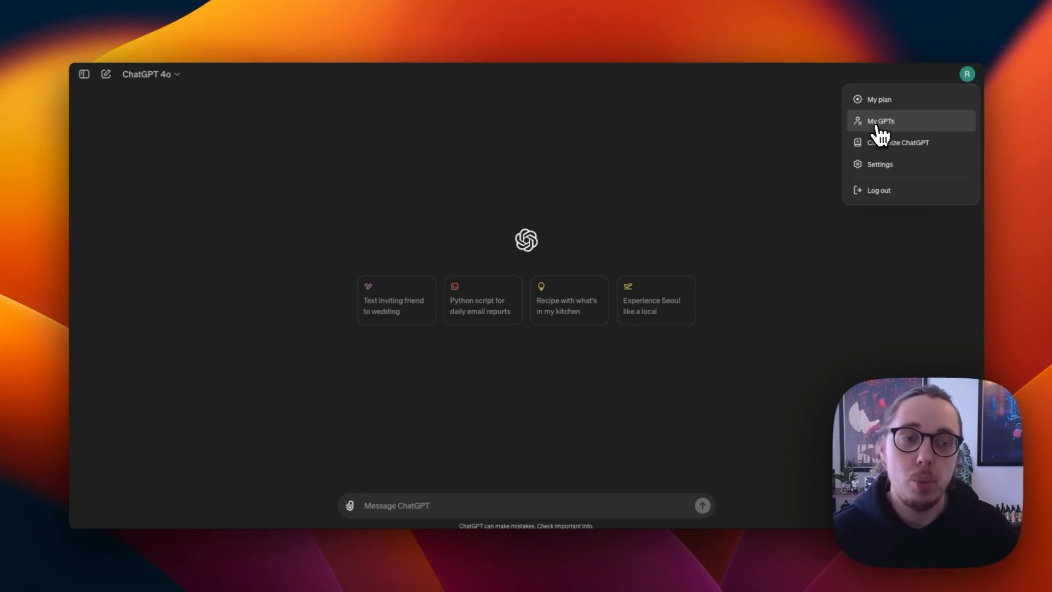
mouse_move(883, 148)
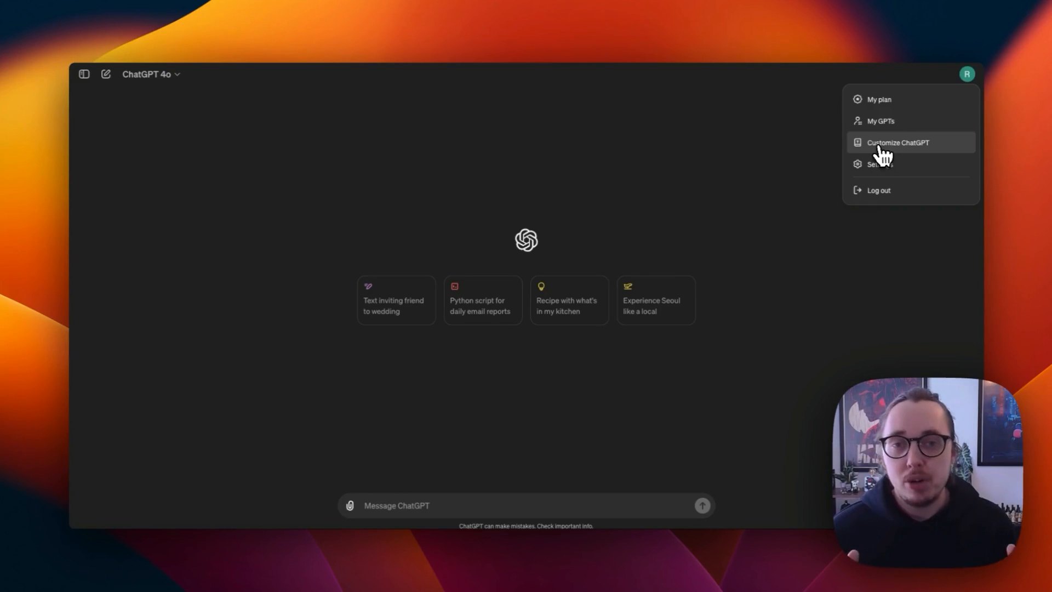
- Show Customize ChatGPT with custom instructions and Browsing, DALL·E and Code enabled
click(898, 142)
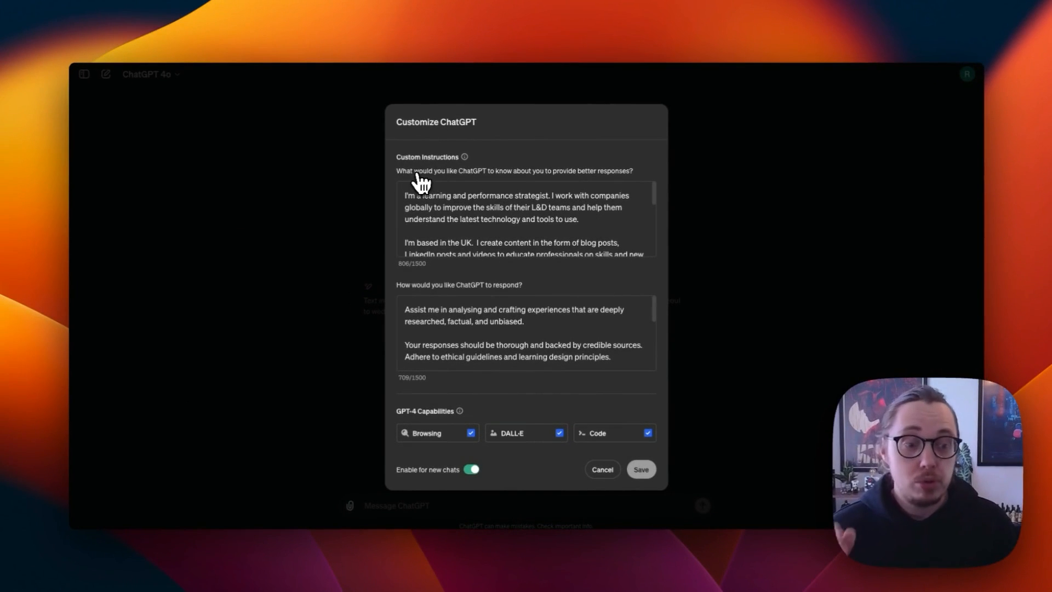
mouse_move(401, 183)
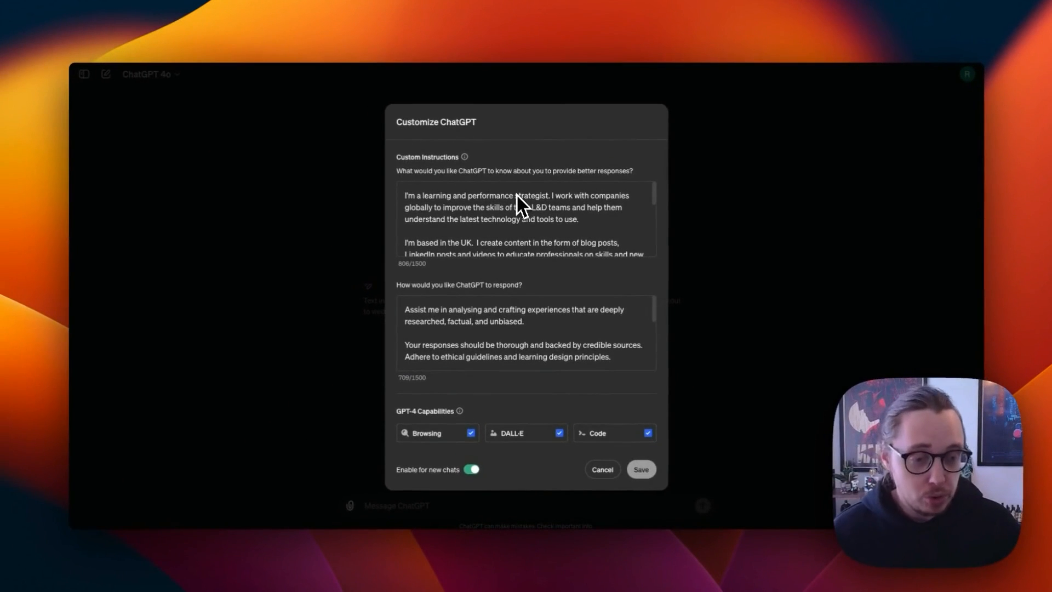
mouse_move(479, 328)
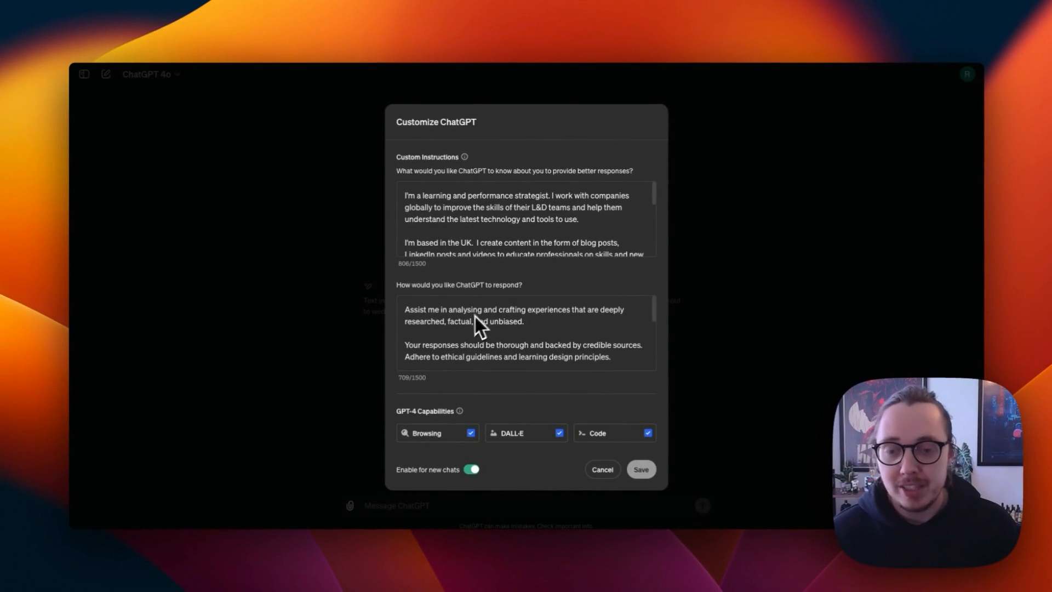
mouse_move(494, 383)
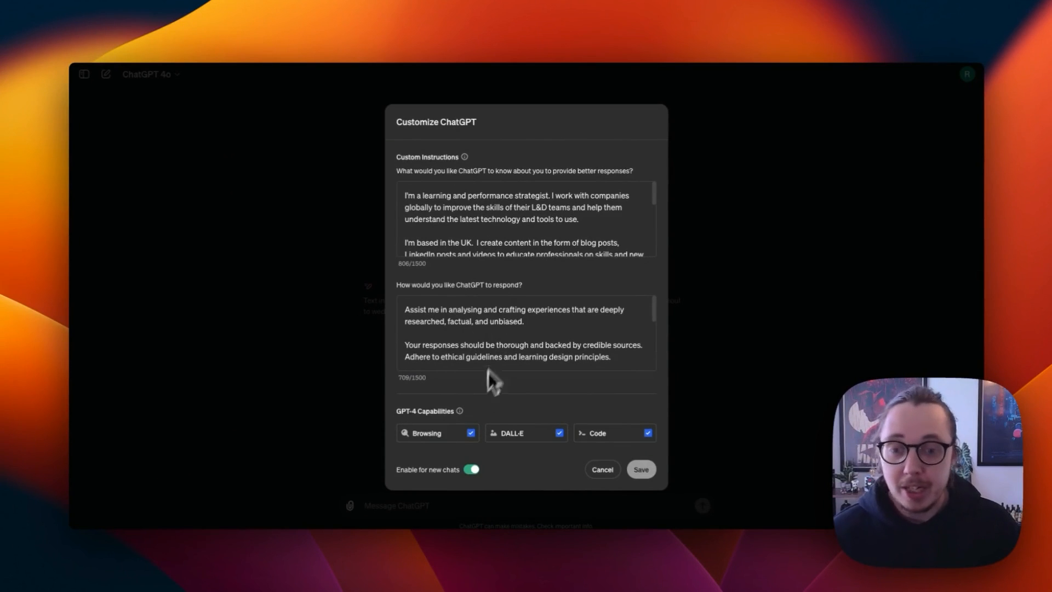
mouse_move(462, 439)
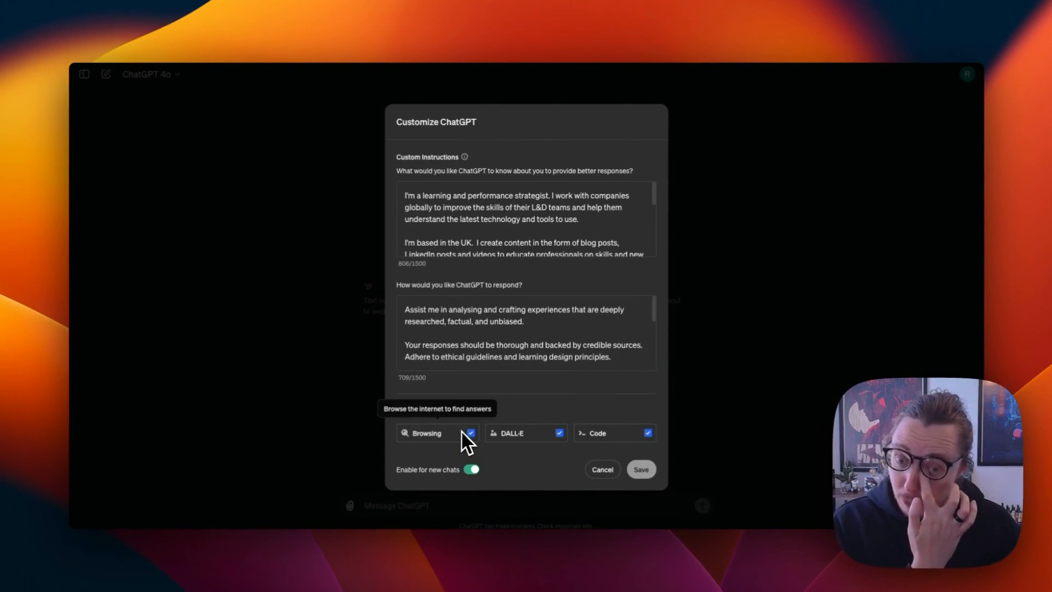
mouse_move(524, 443)
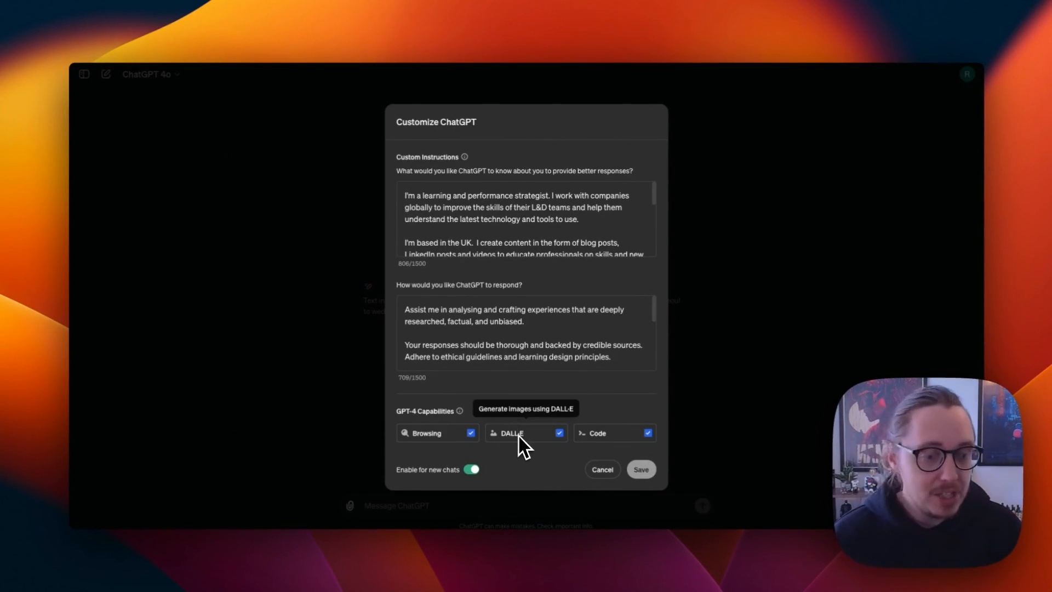
mouse_move(458, 456)
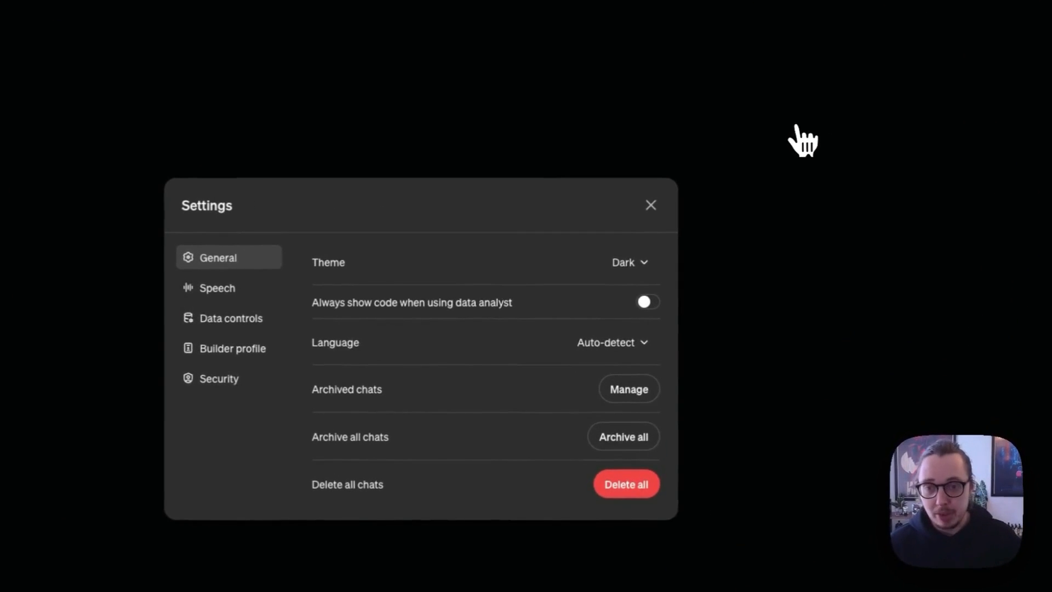
mouse_move(575, 252)
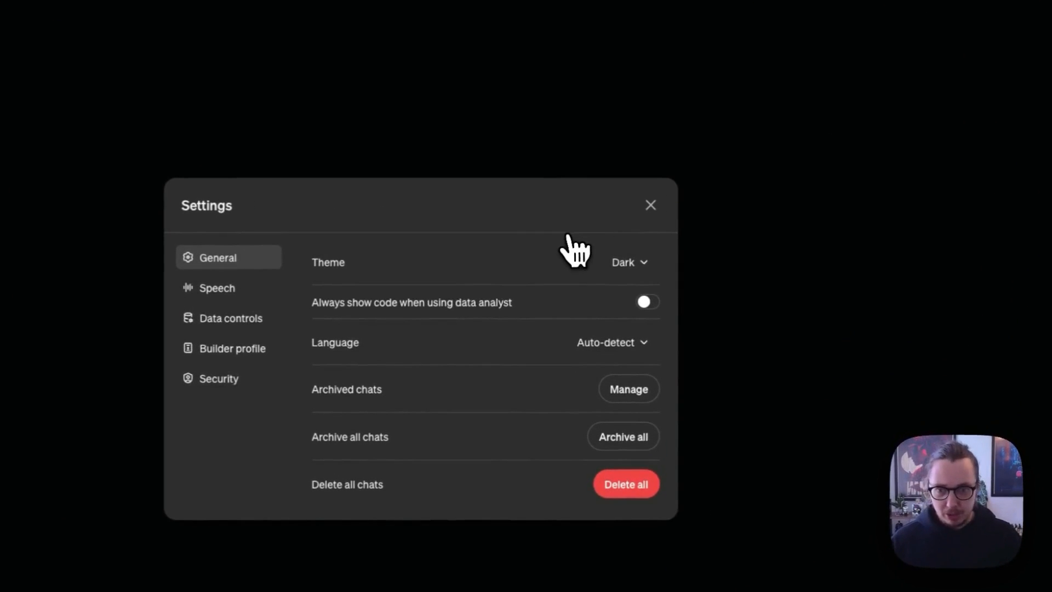
mouse_move(553, 256)
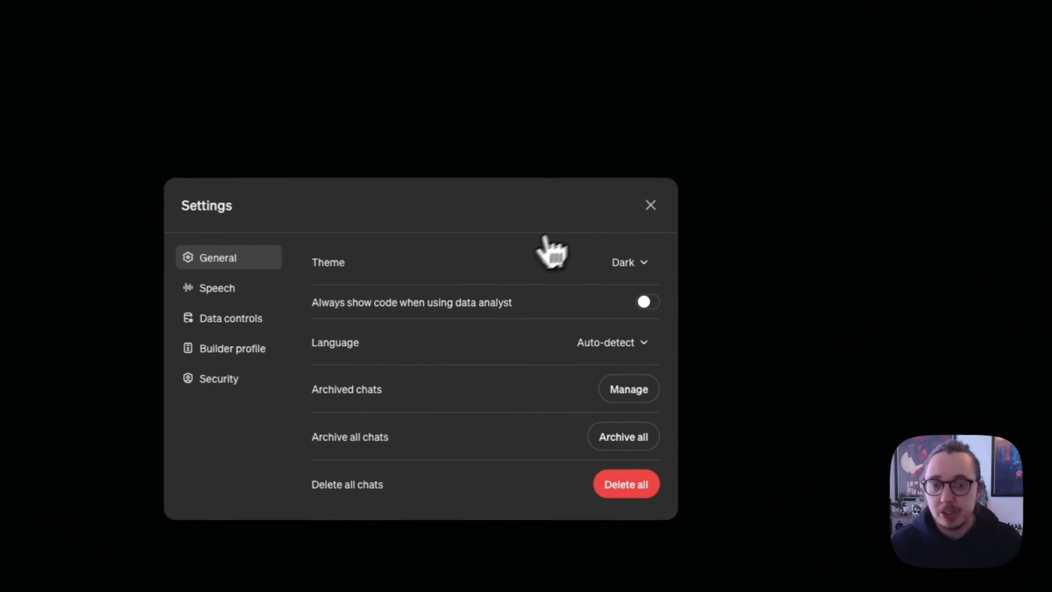
mouse_move(563, 275)
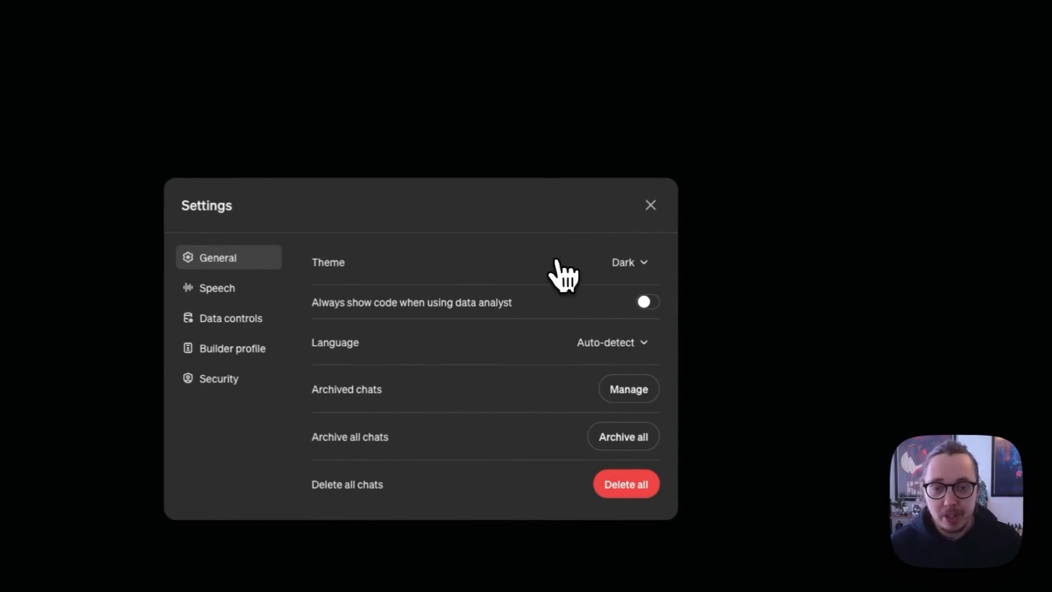
mouse_move(617, 319)
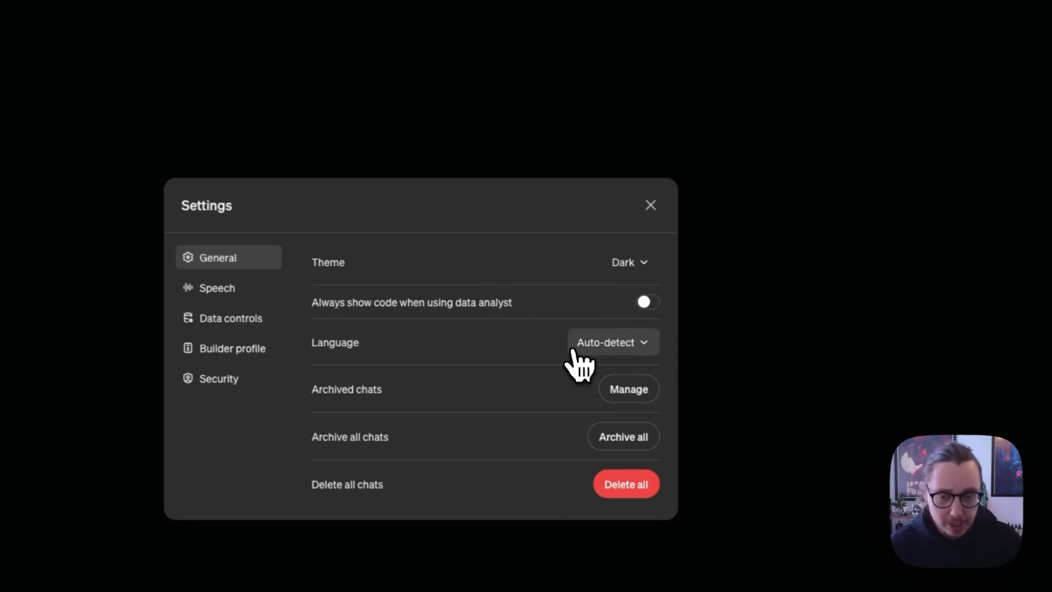
mouse_move(579, 405)
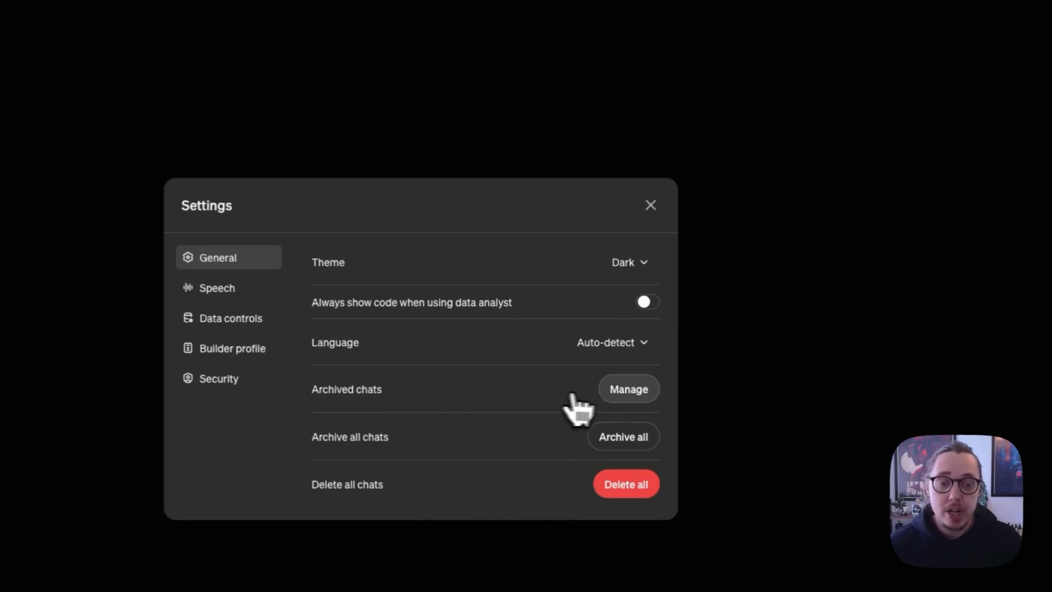
mouse_move(439, 433)
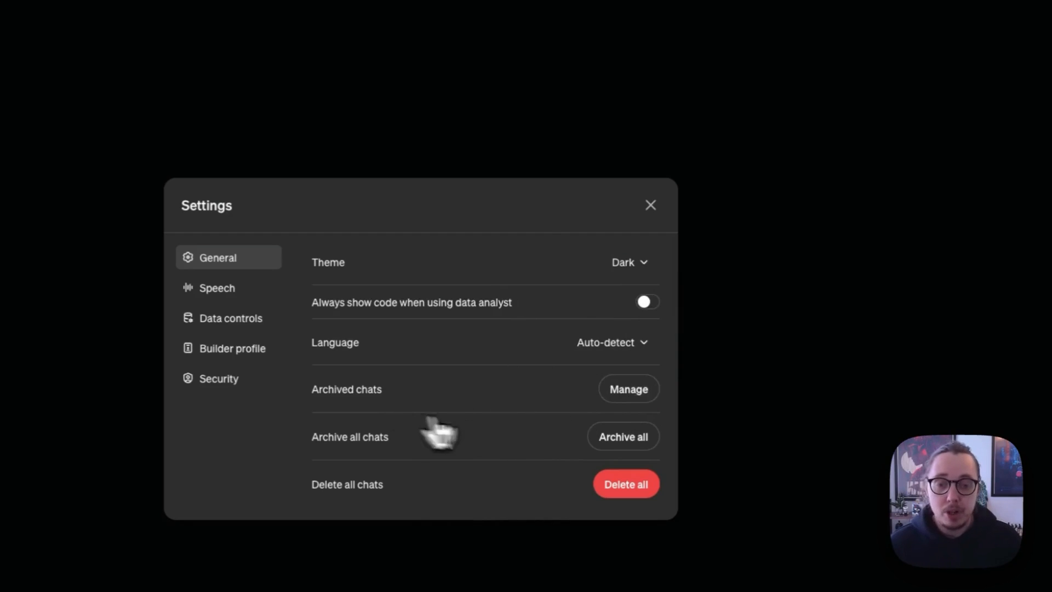
mouse_move(622, 436)
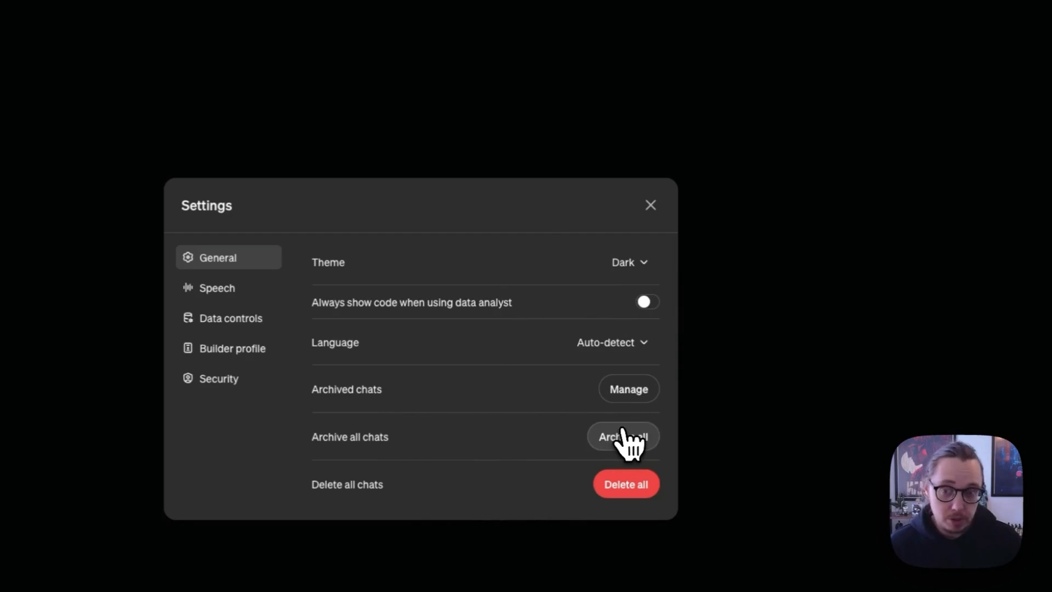
- Review Speech, then Data controls, leaving 'Improve the model for everyone' on
click(217, 287)
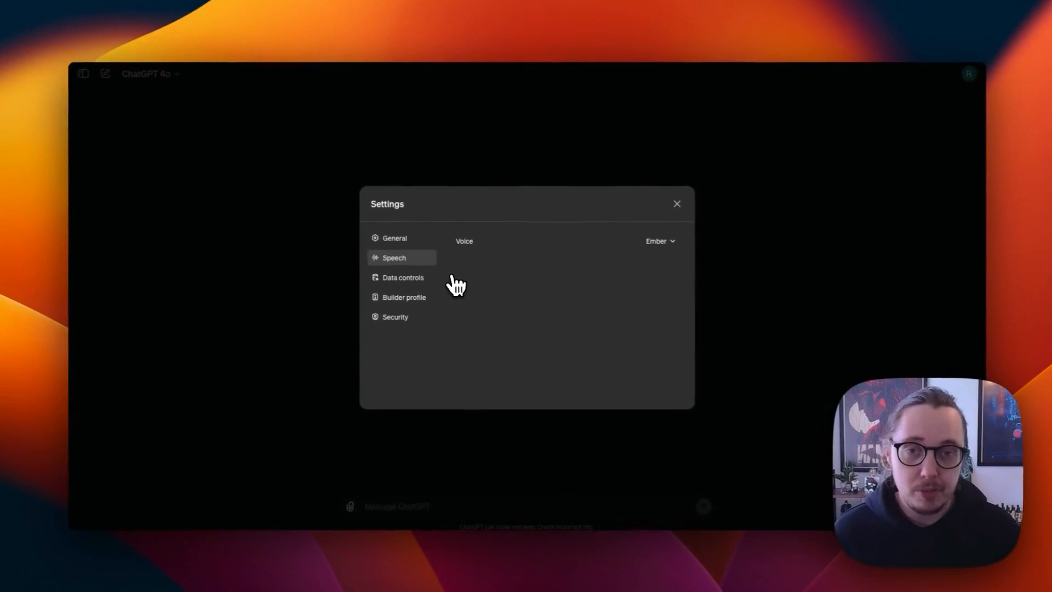
mouse_move(573, 276)
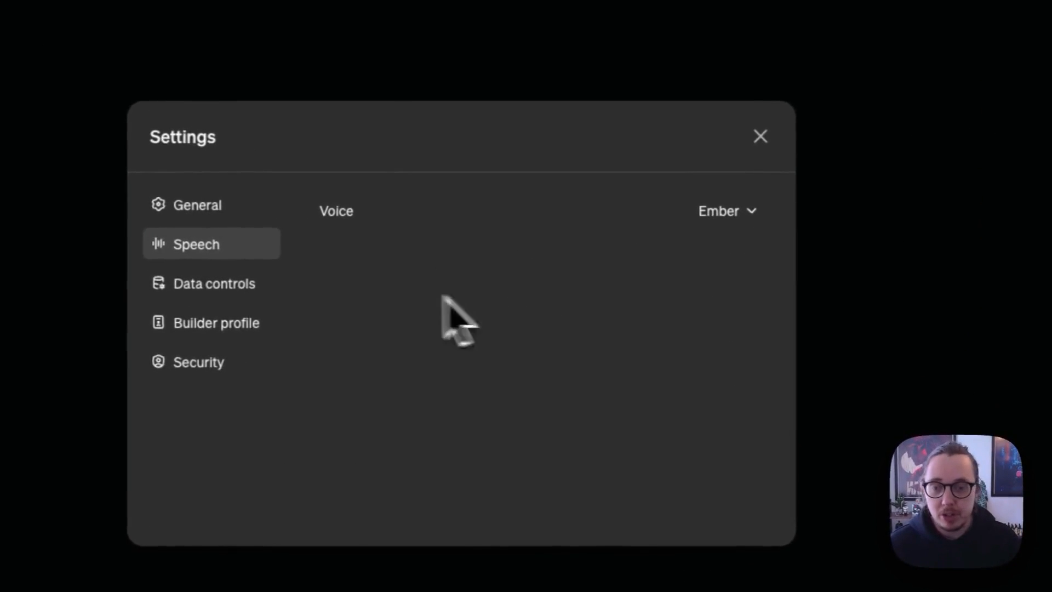
click(213, 283)
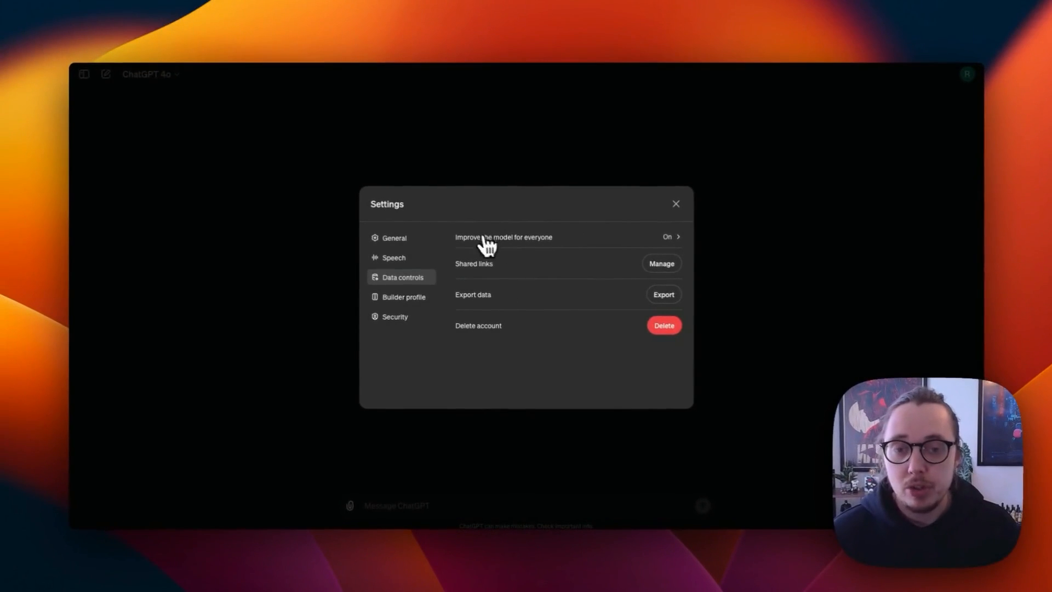
mouse_move(490, 255)
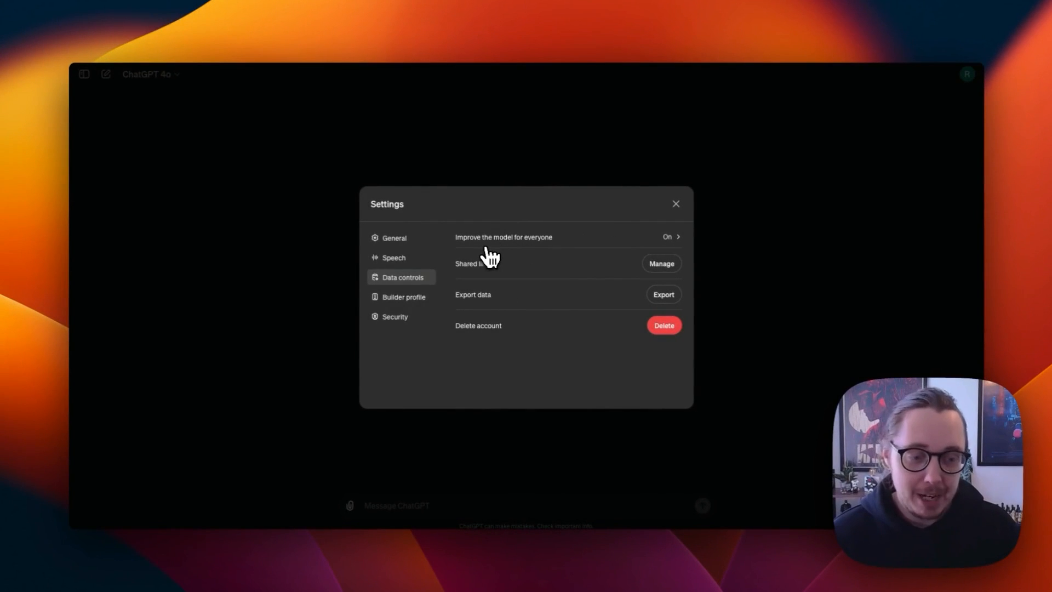
mouse_move(524, 248)
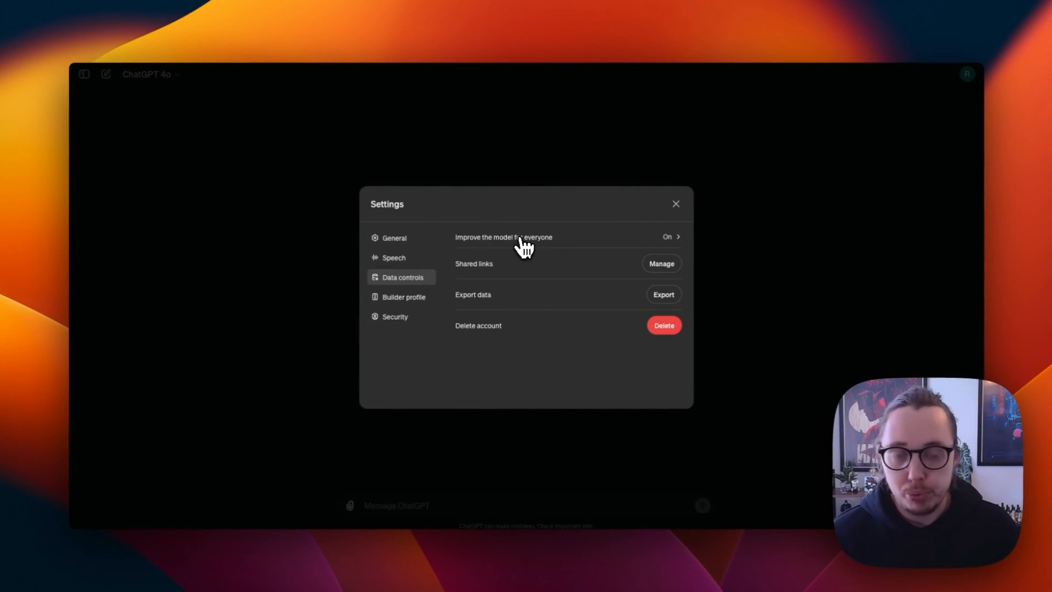
mouse_move(473, 240)
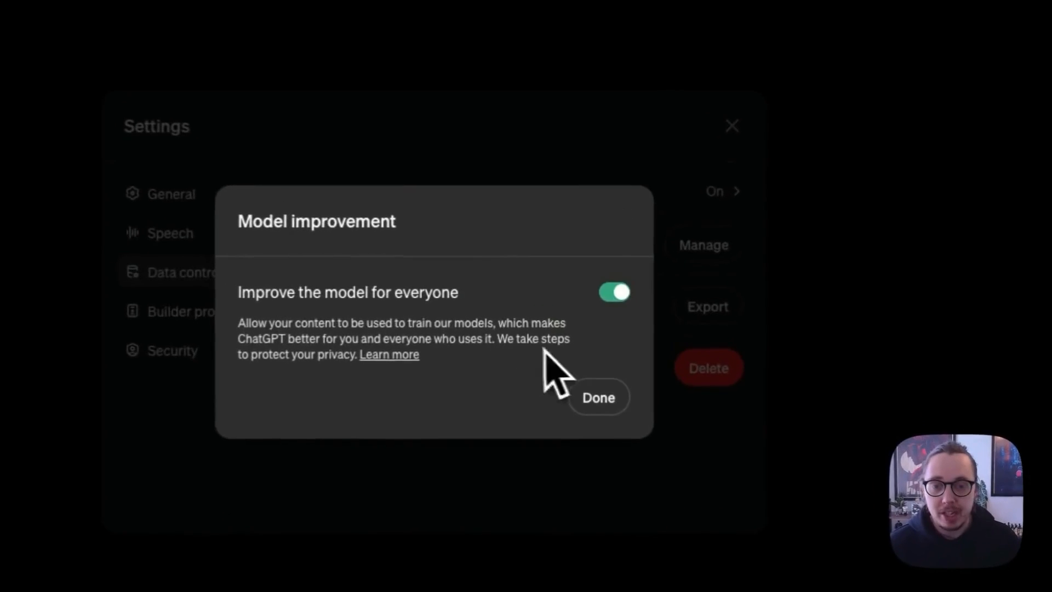
mouse_move(614, 309)
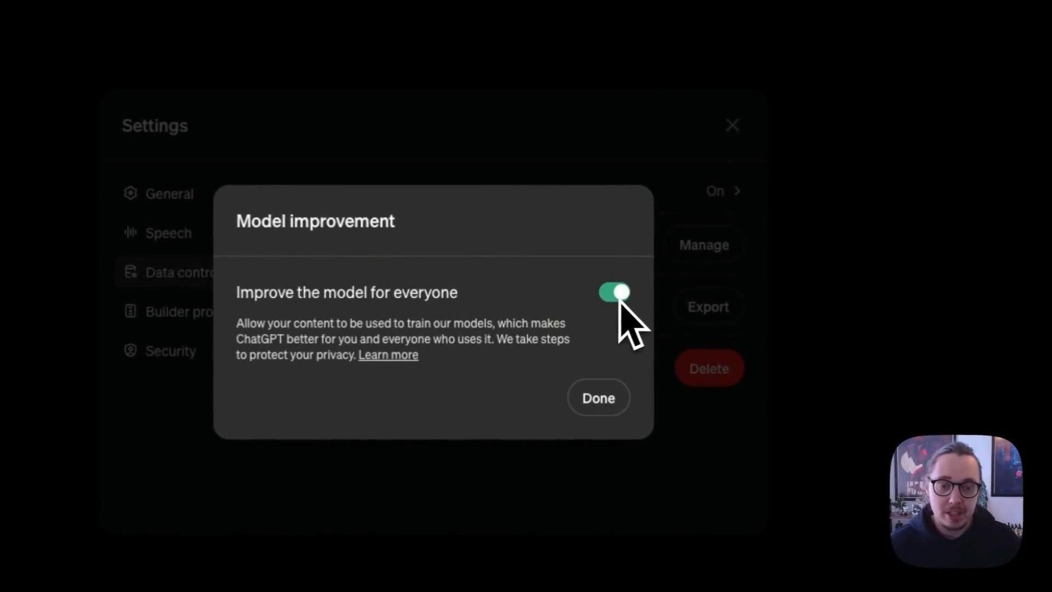
click(596, 397)
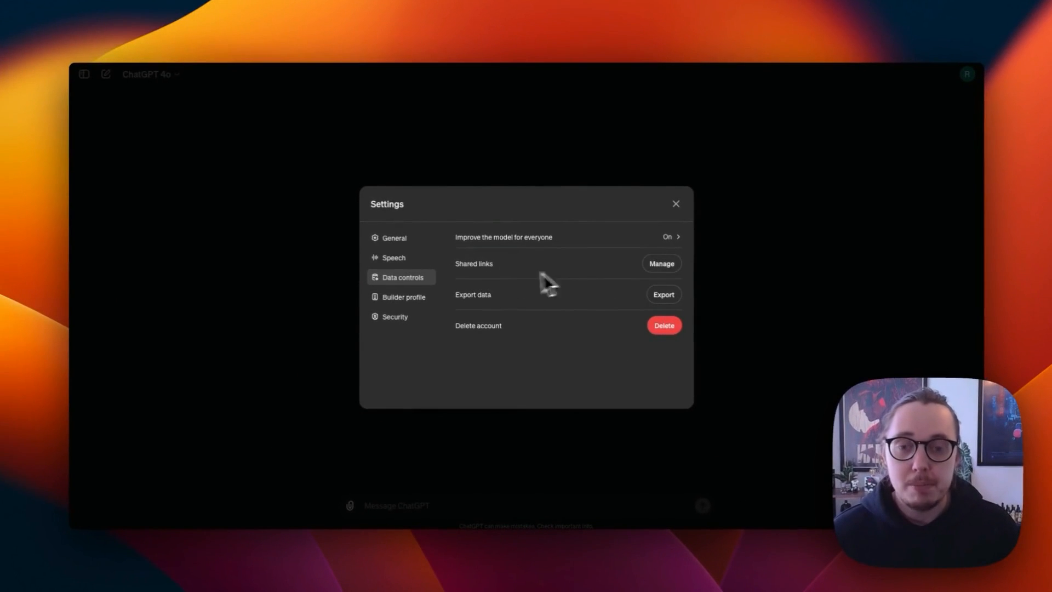
mouse_move(512, 285)
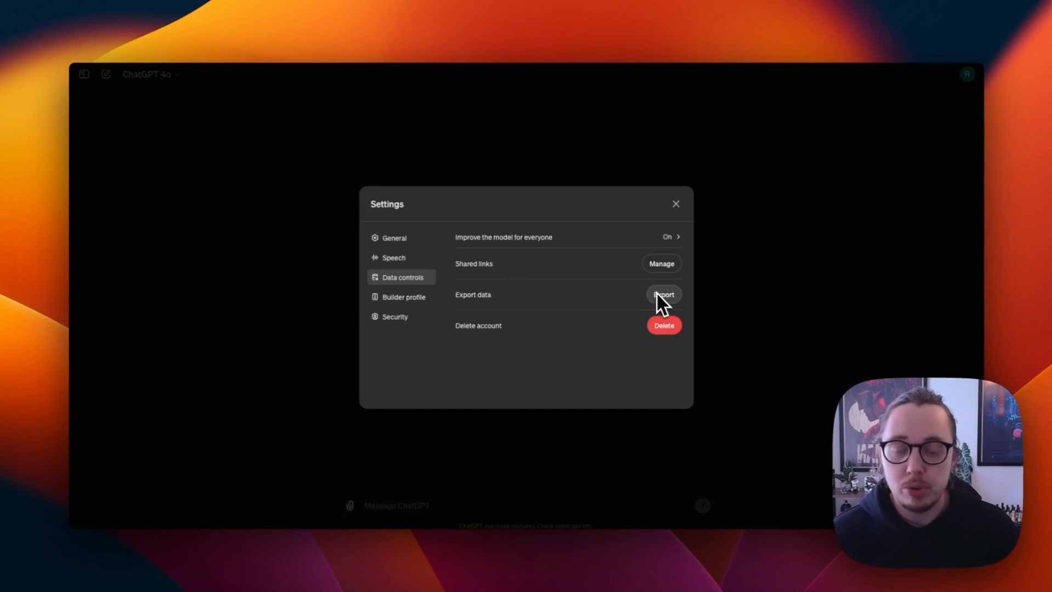
mouse_move(402, 312)
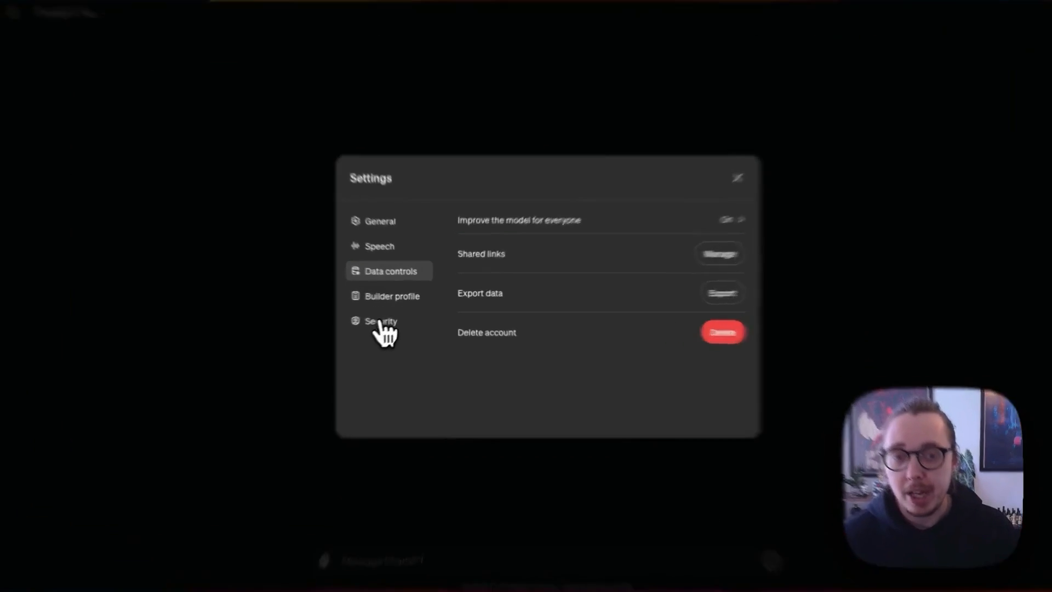
- Show the Security section with multi-factor authentication and log out of all devices
click(380, 321)
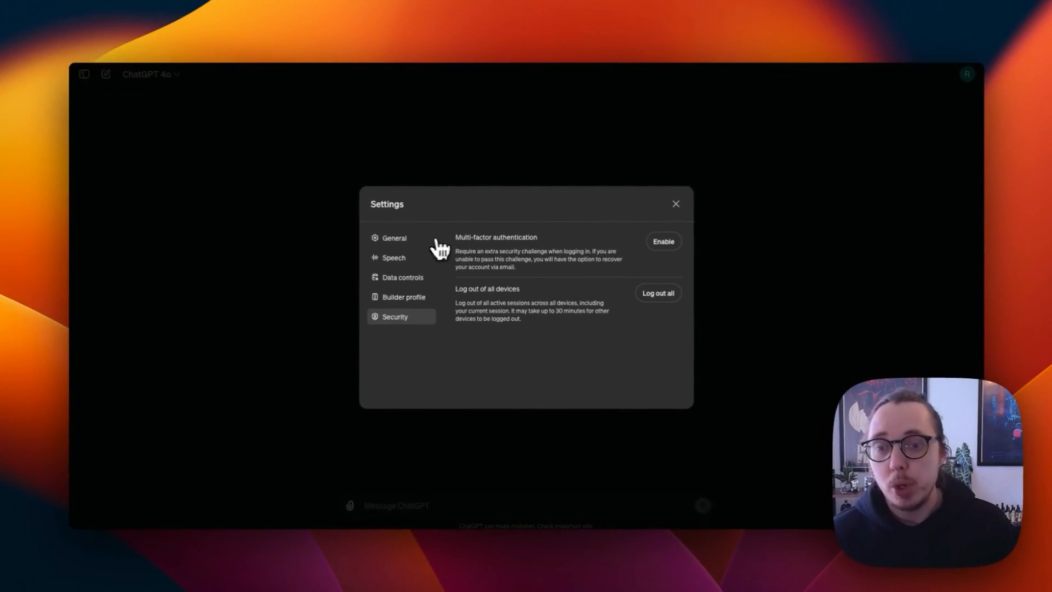
mouse_move(502, 238)
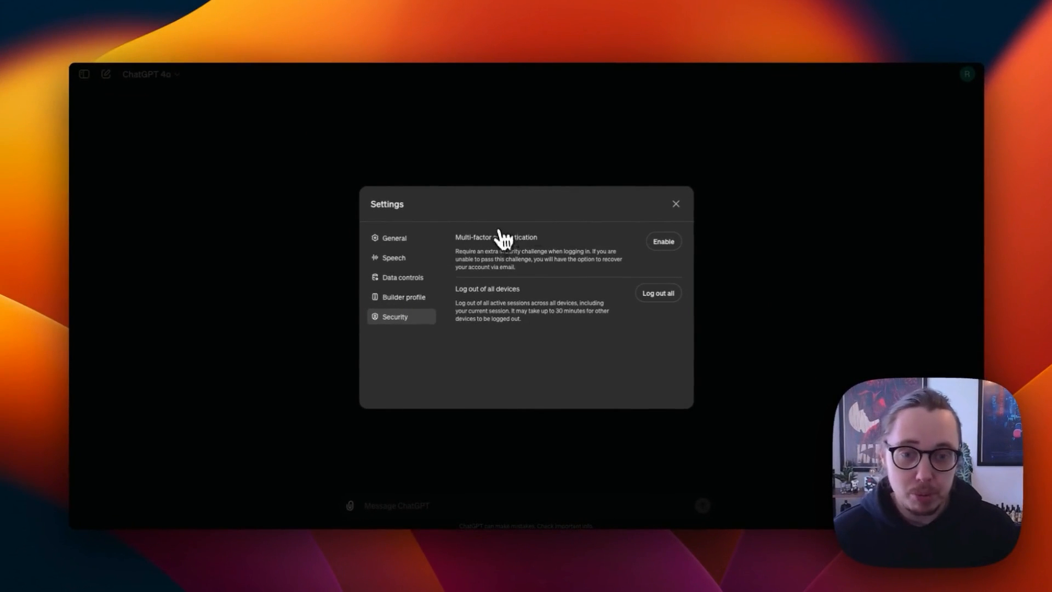
mouse_move(537, 253)
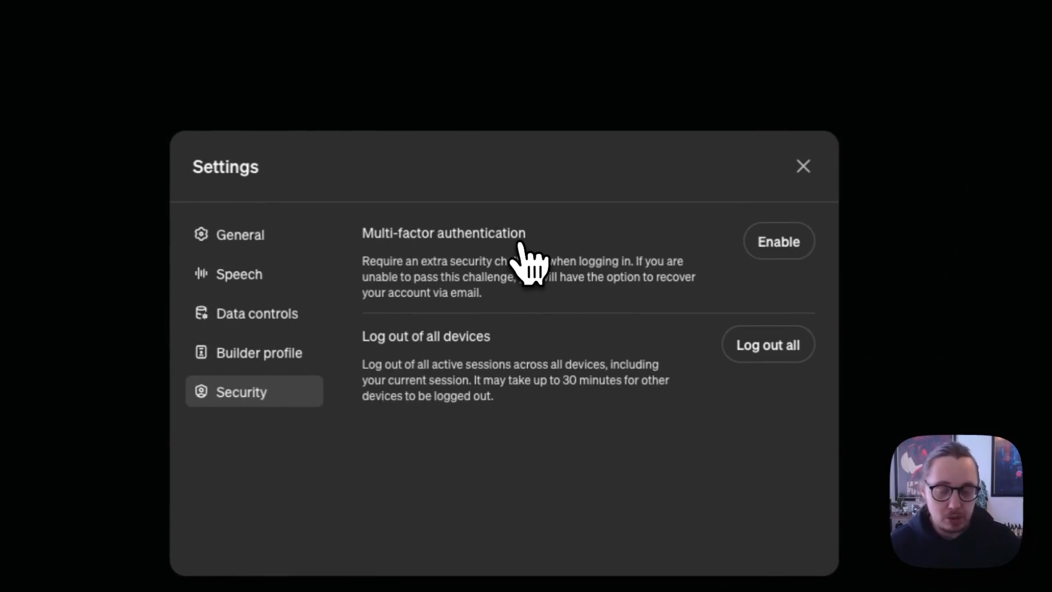
mouse_move(594, 420)
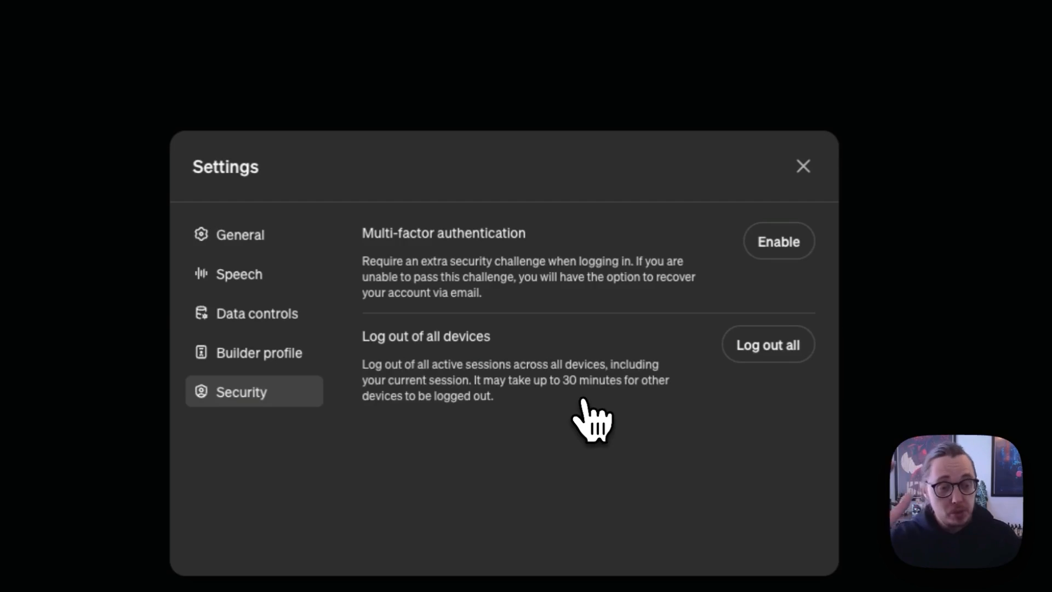
mouse_move(319, 259)
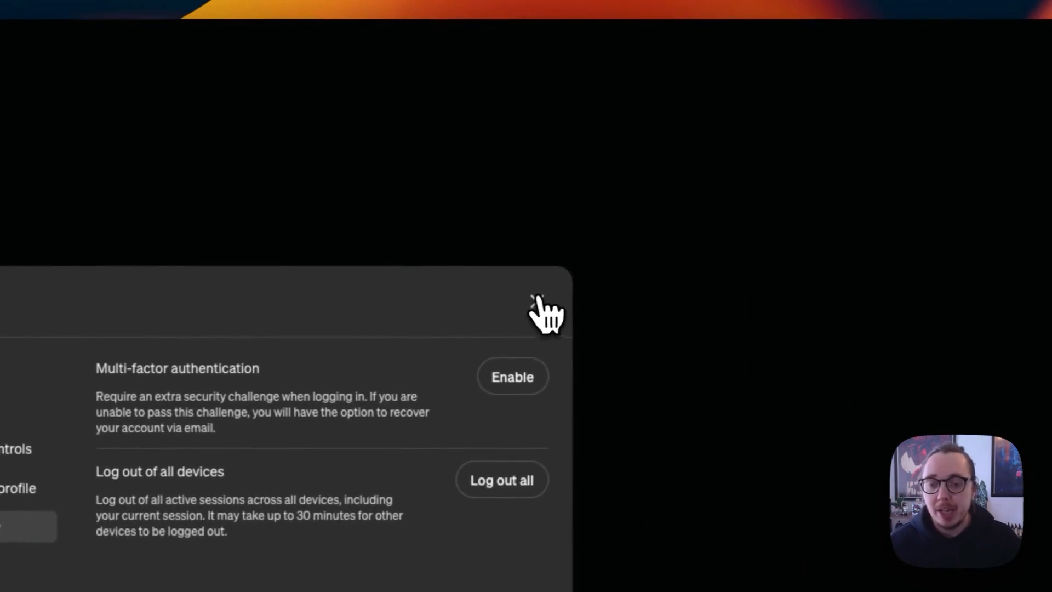
- Return to chat and ask about the LinkedIn Learning 2024 report's biggest insights for learning leaders
click(542, 309)
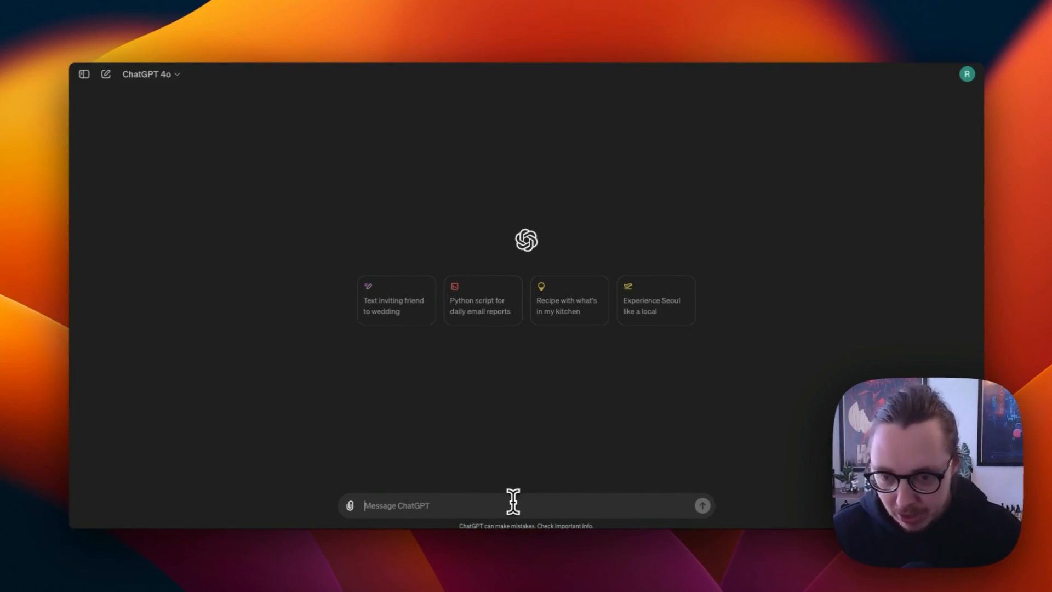
text(Can you t)
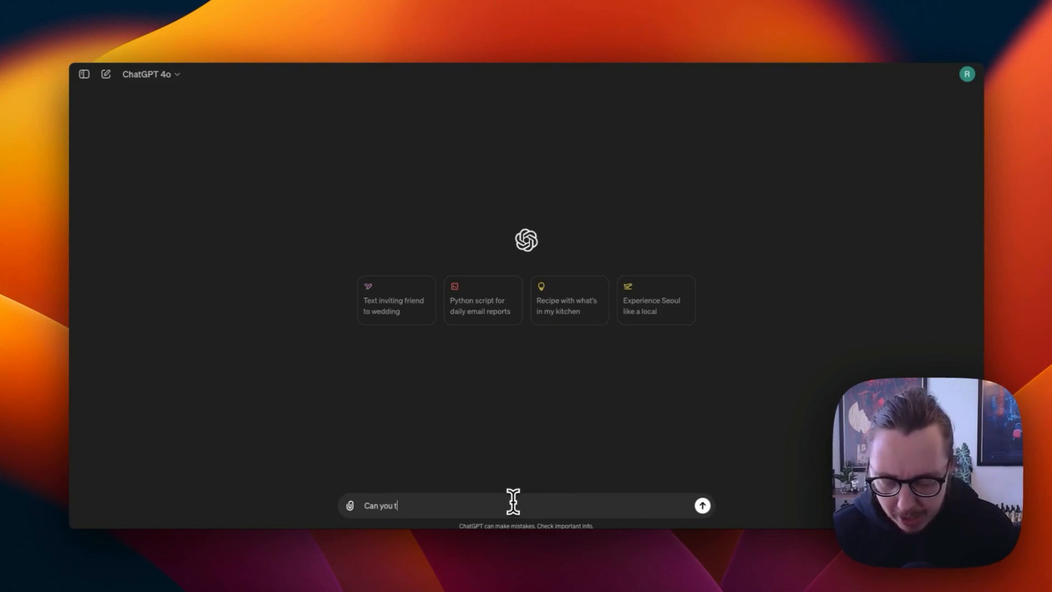
text(ell about the LinkedIn learning 2024)
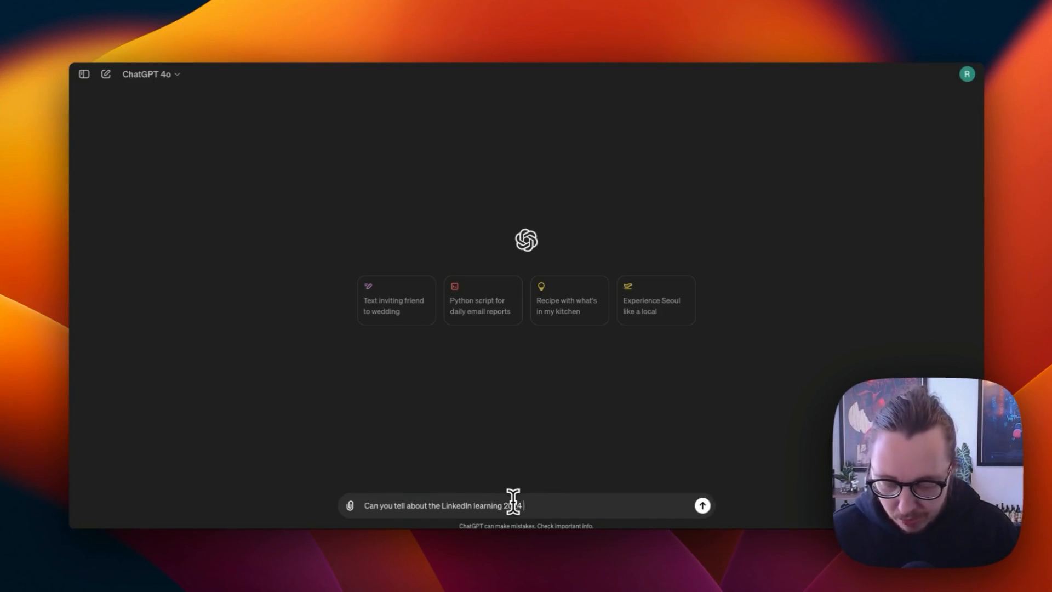
text(report? w)
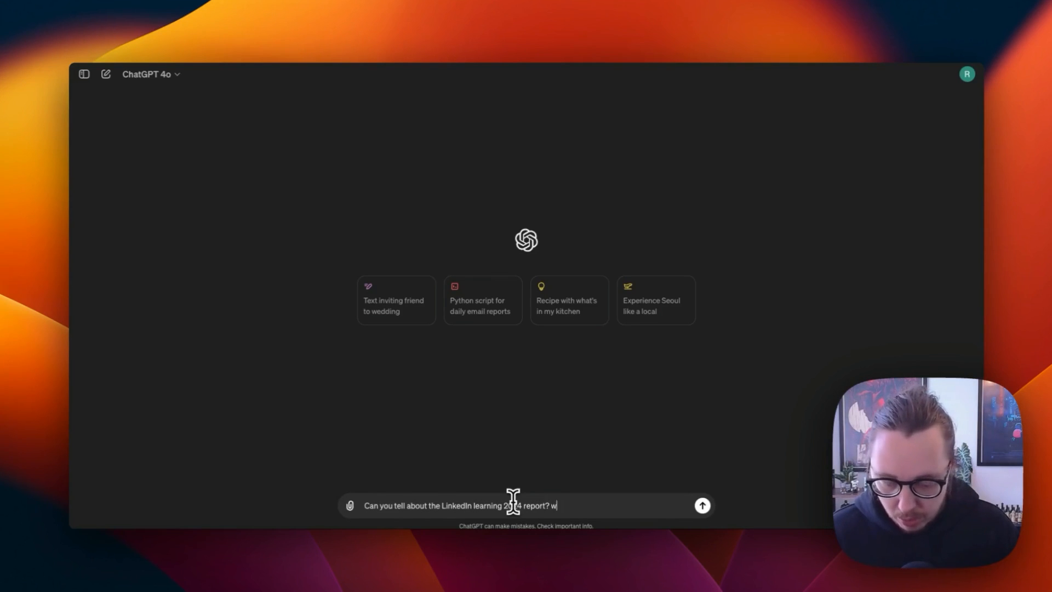
text(hat were the biggest insights)
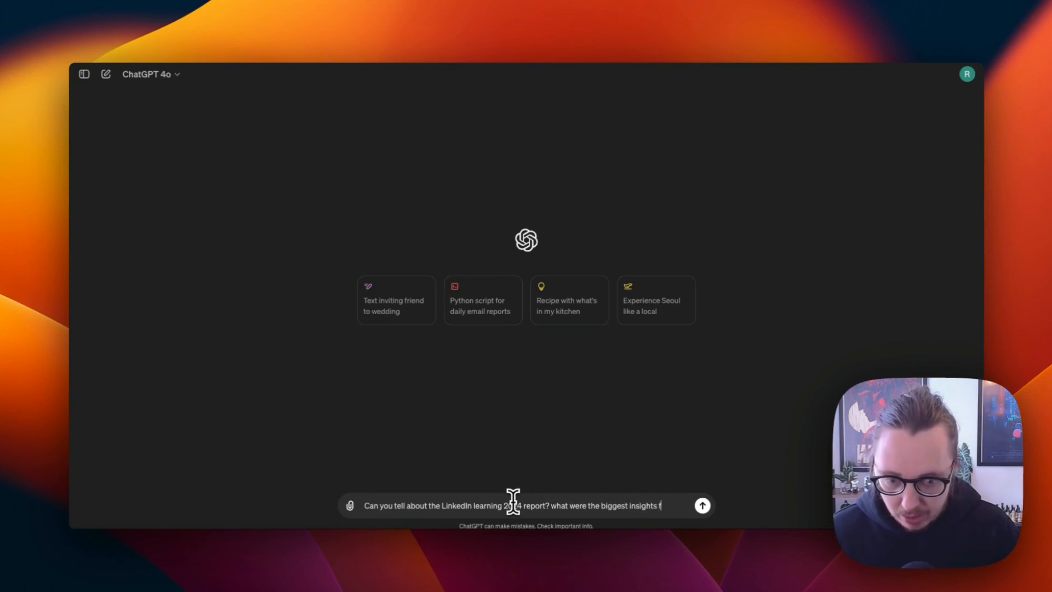
text(for learning lead)
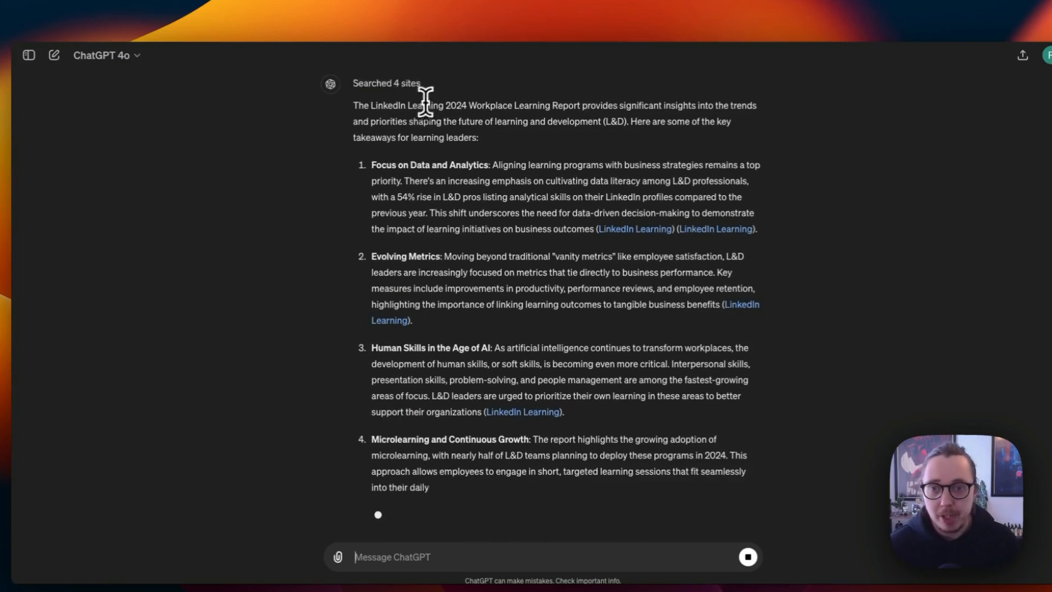
- Scroll through the web-searched answer's sources, six insights and follow-up questions
scroll(up, 3)
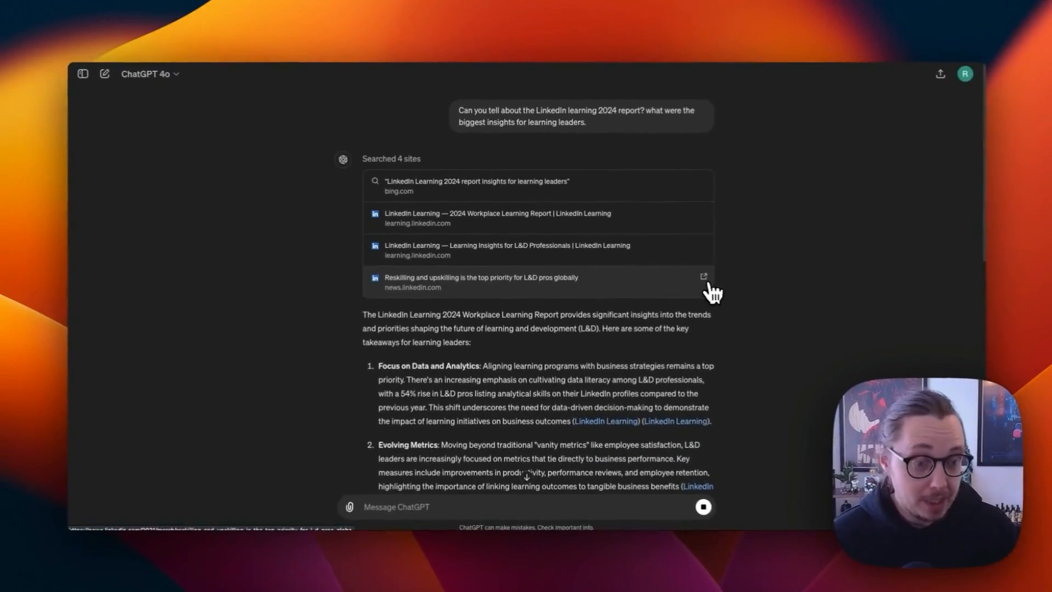
scroll(down, 3)
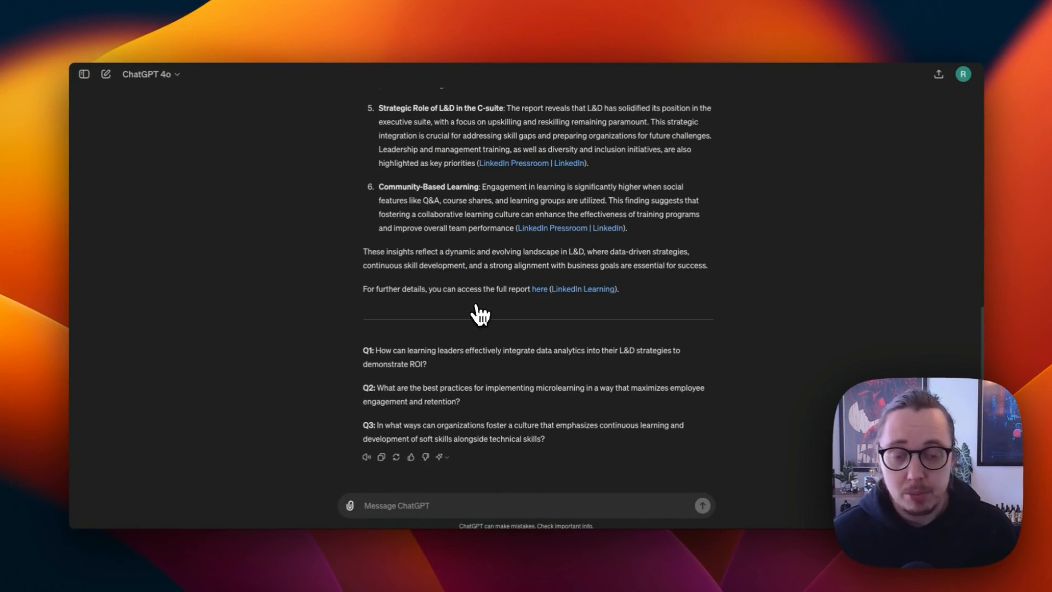
mouse_move(408, 377)
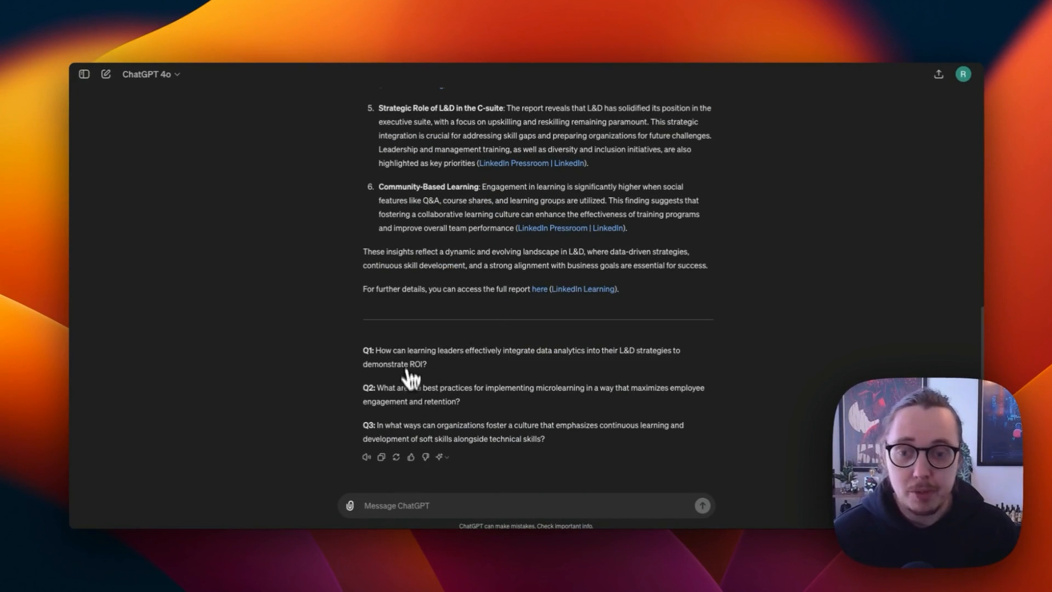
mouse_move(417, 413)
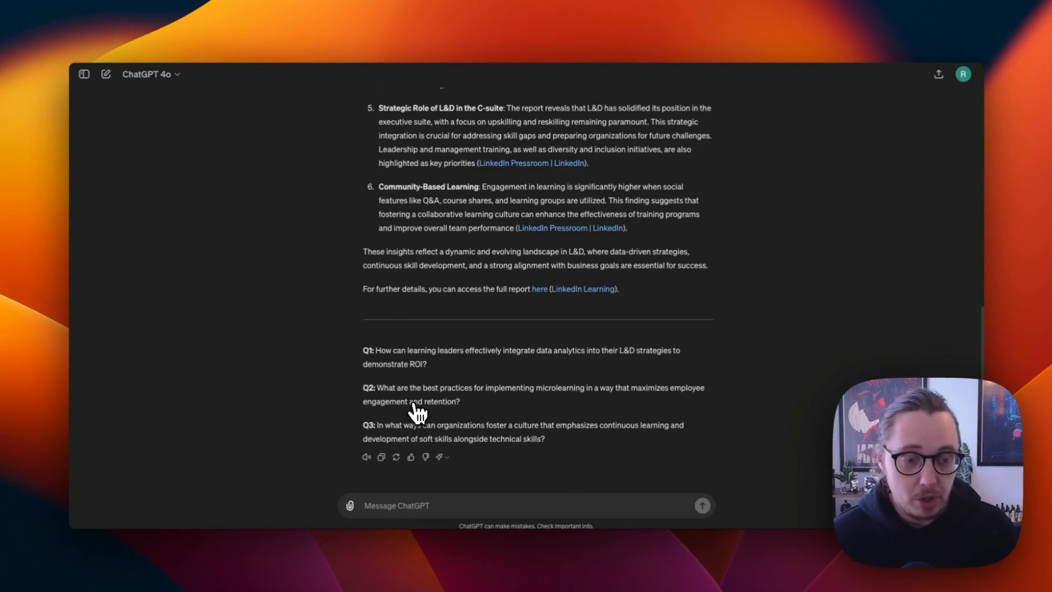
scroll(up, 3)
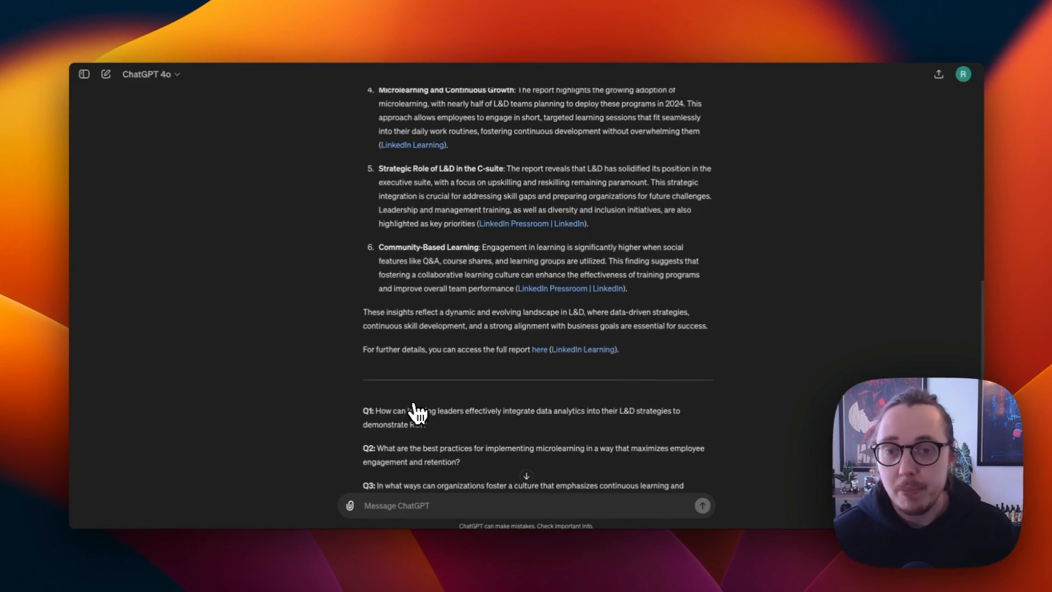
scroll(up, 3)
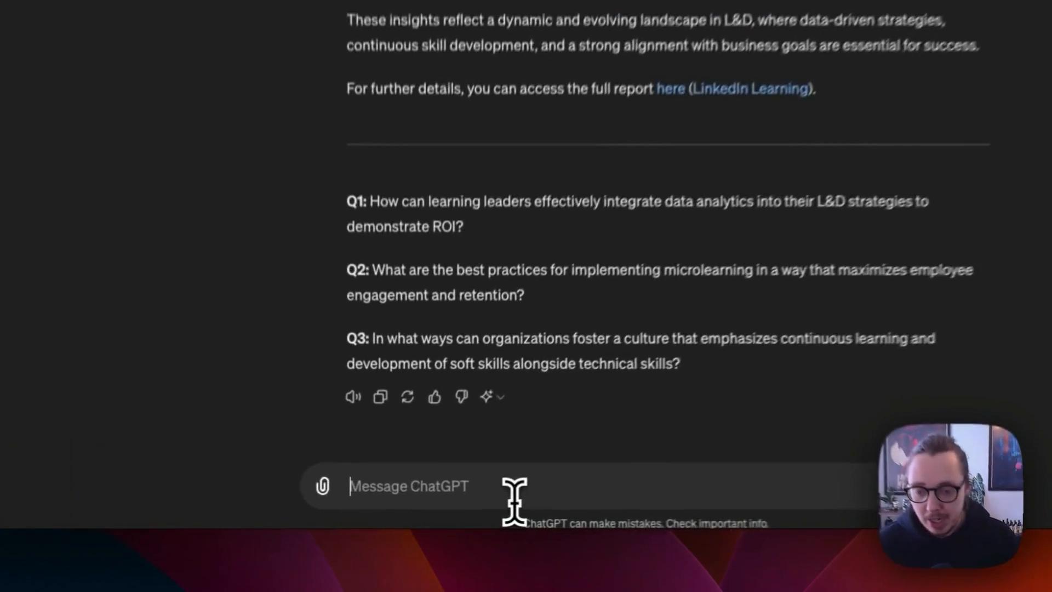
- Send 'Tell me more about number 3' and read the expanded answer on human skills
text(Tell me more a)
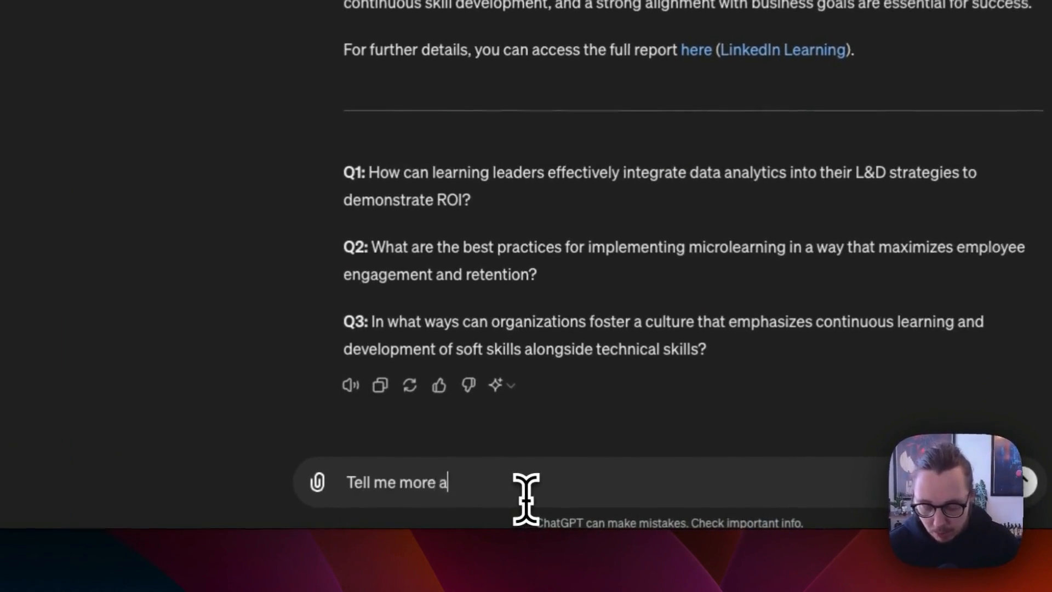
key(Return)
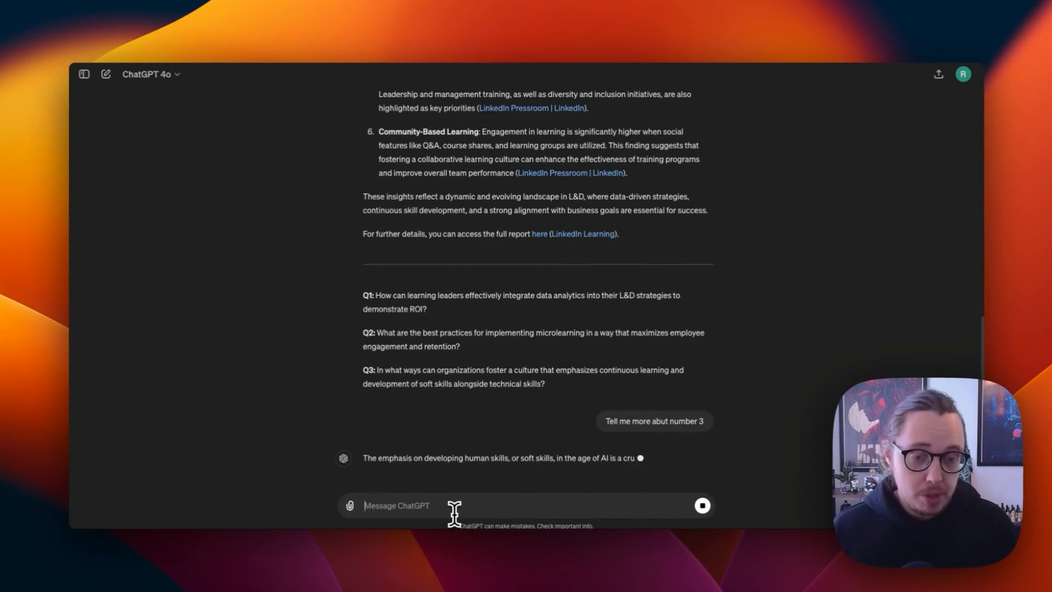
scroll(down, 3)
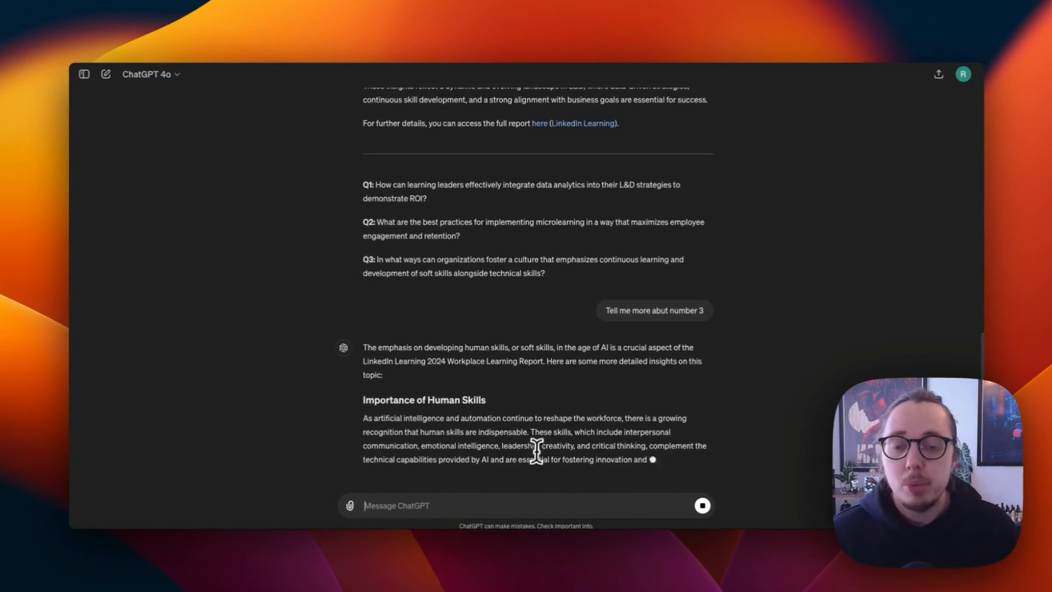
scroll(down, 3)
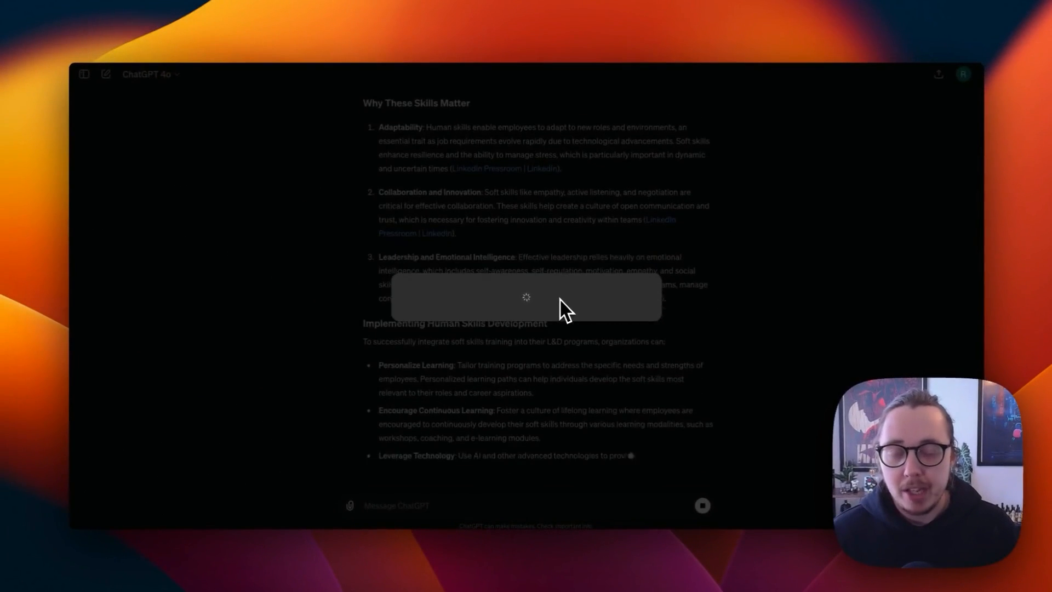
- Dismiss the 'Share public link to chat' dialog without creating a link
scroll(down, 3)
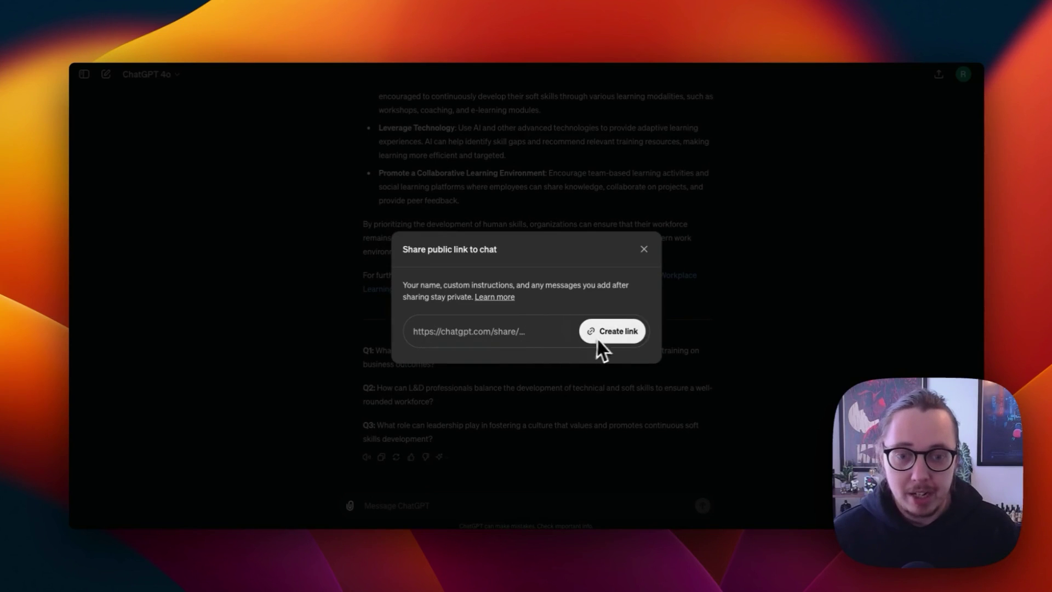
mouse_move(516, 345)
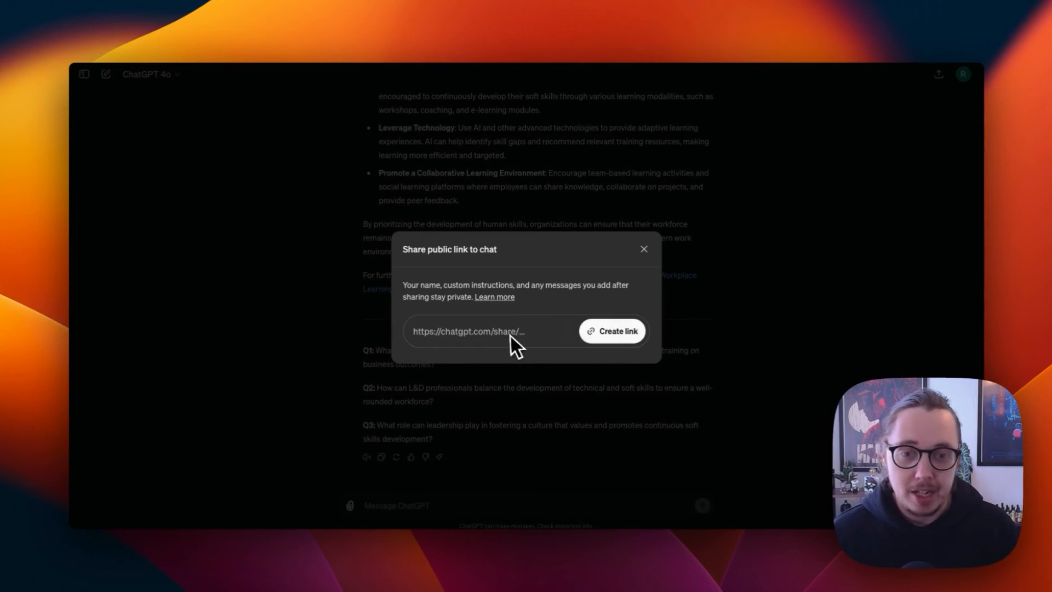
click(642, 249)
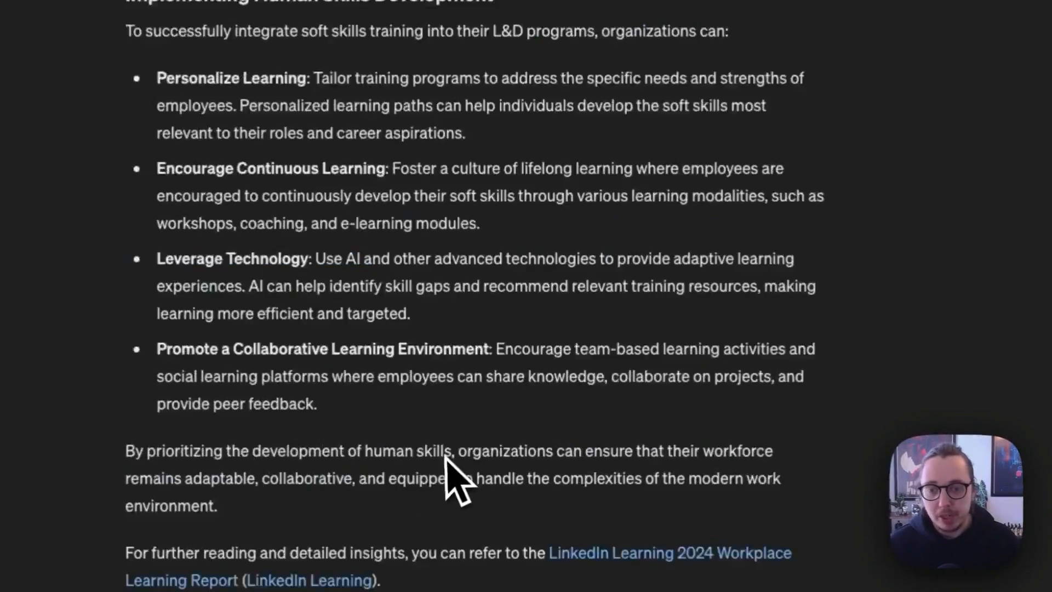
scroll(up, 3)
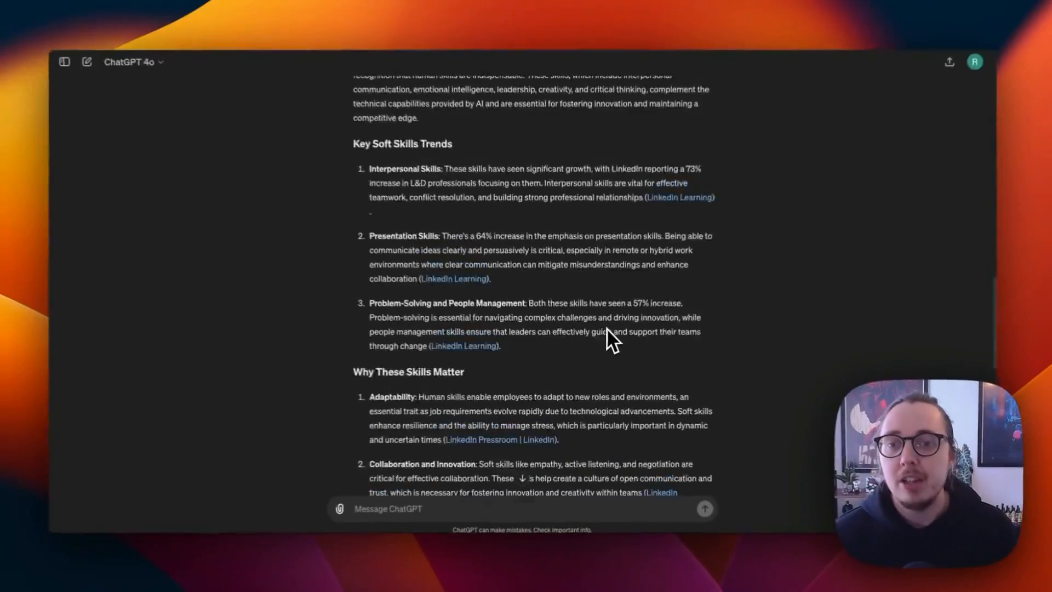
scroll(up, 3)
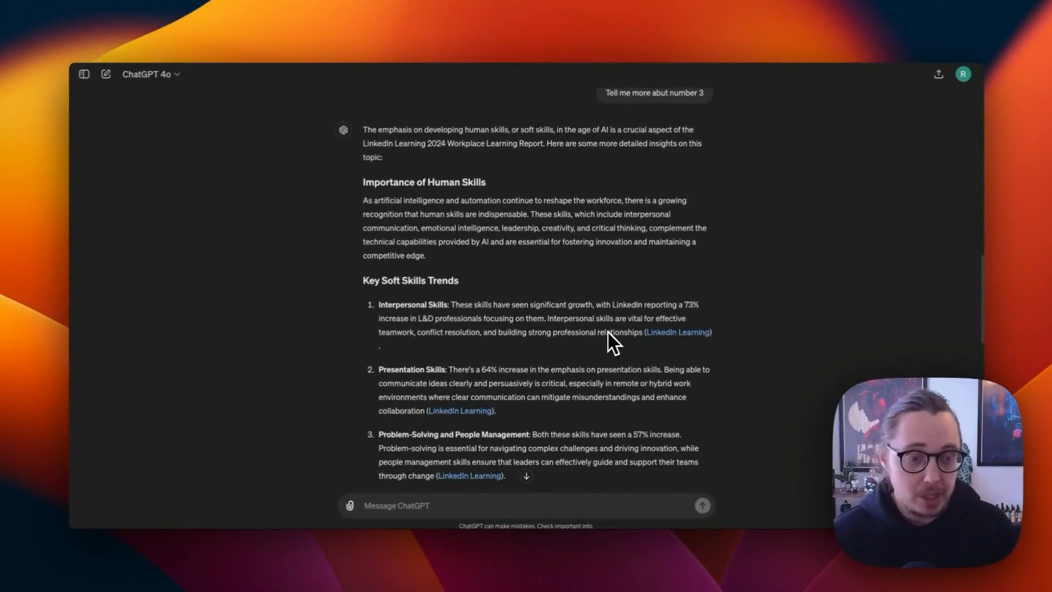
scroll(up, 3)
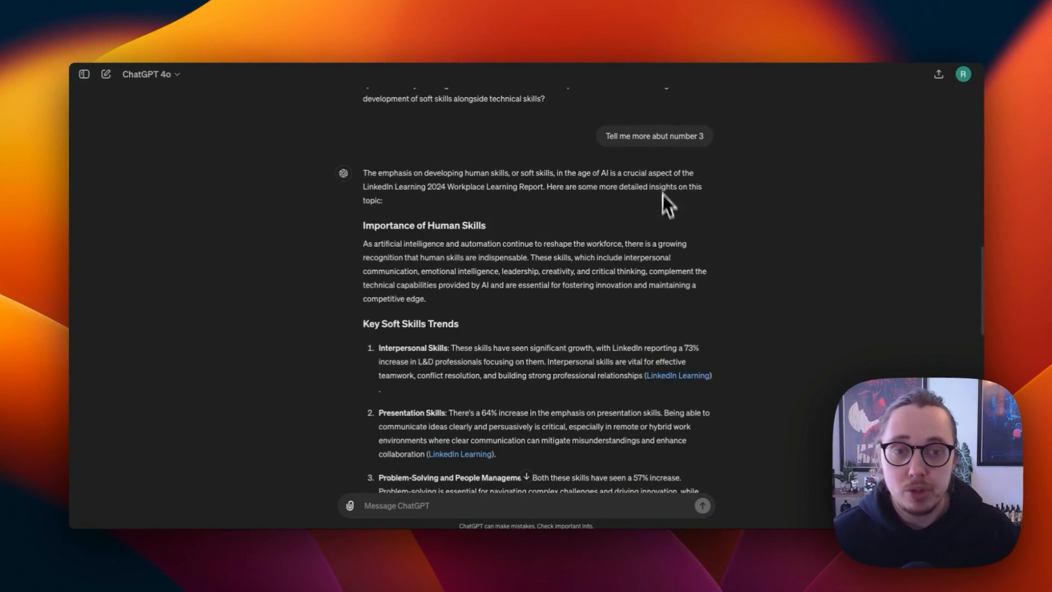
scroll(down, 3)
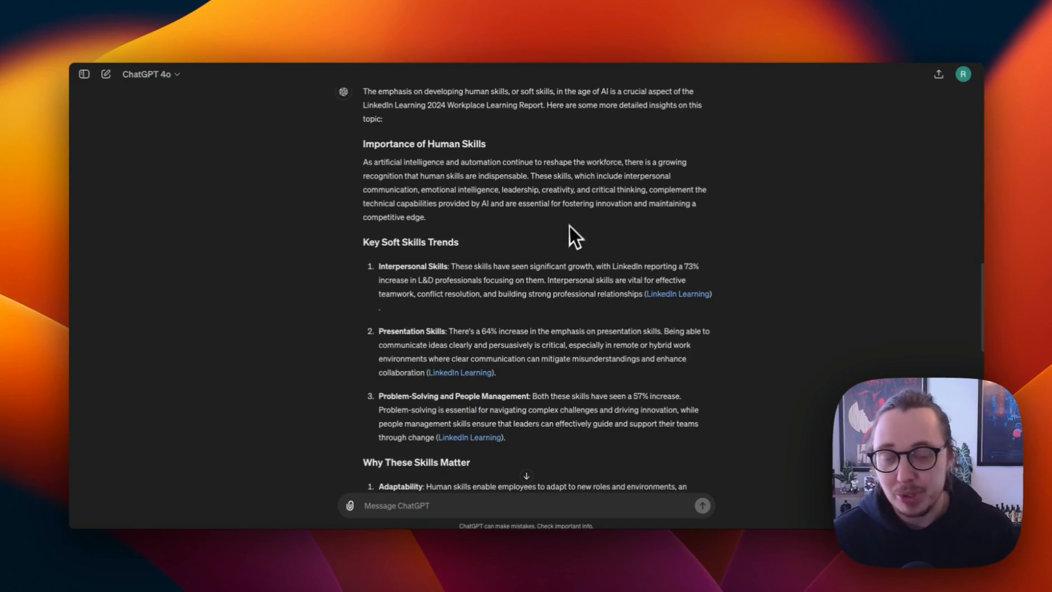
scroll(up, 3)
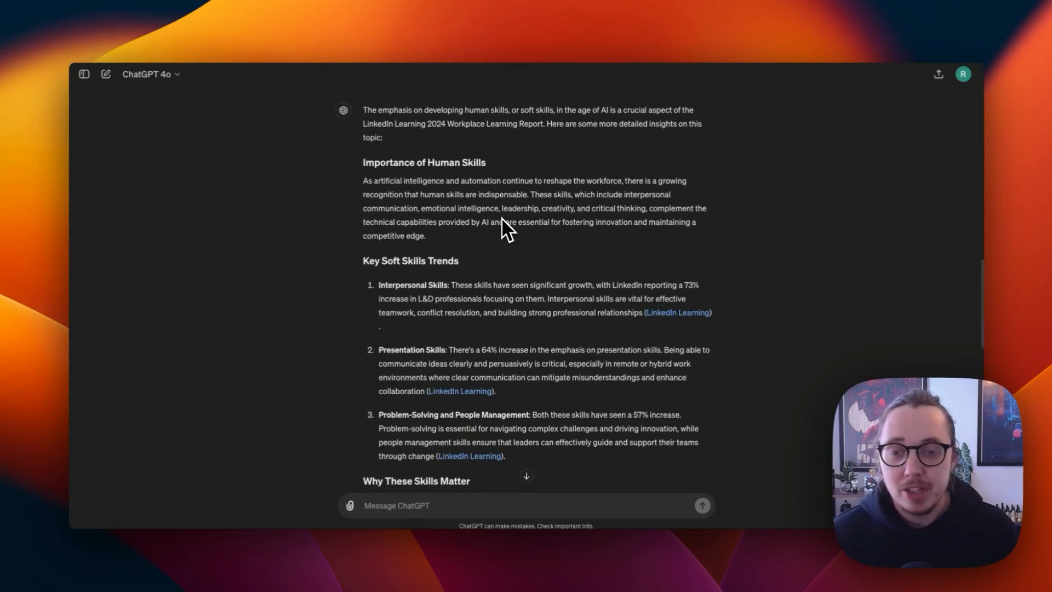
scroll(down, 3)
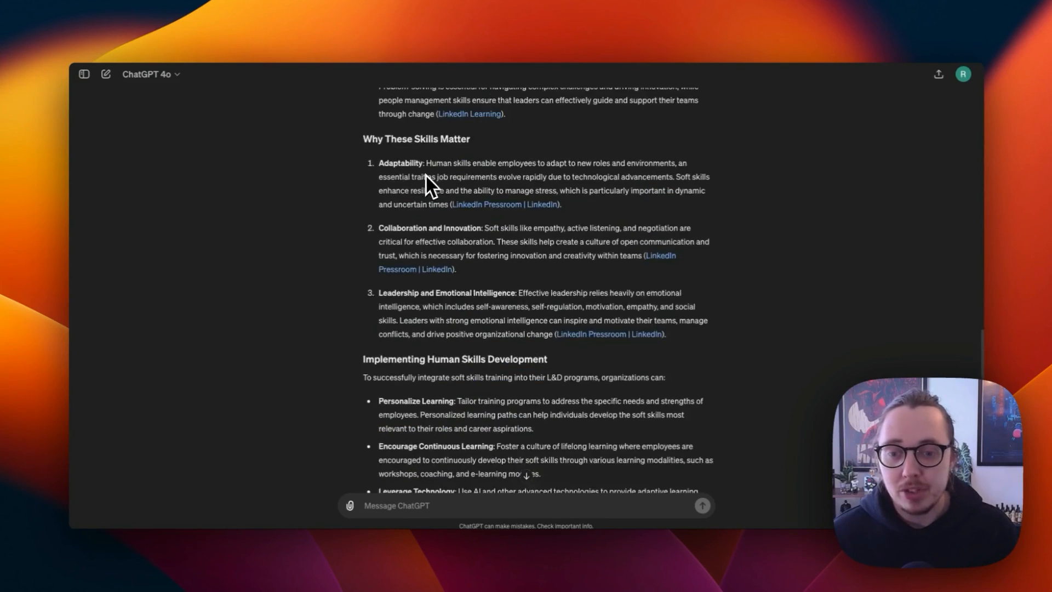
scroll(down, 3)
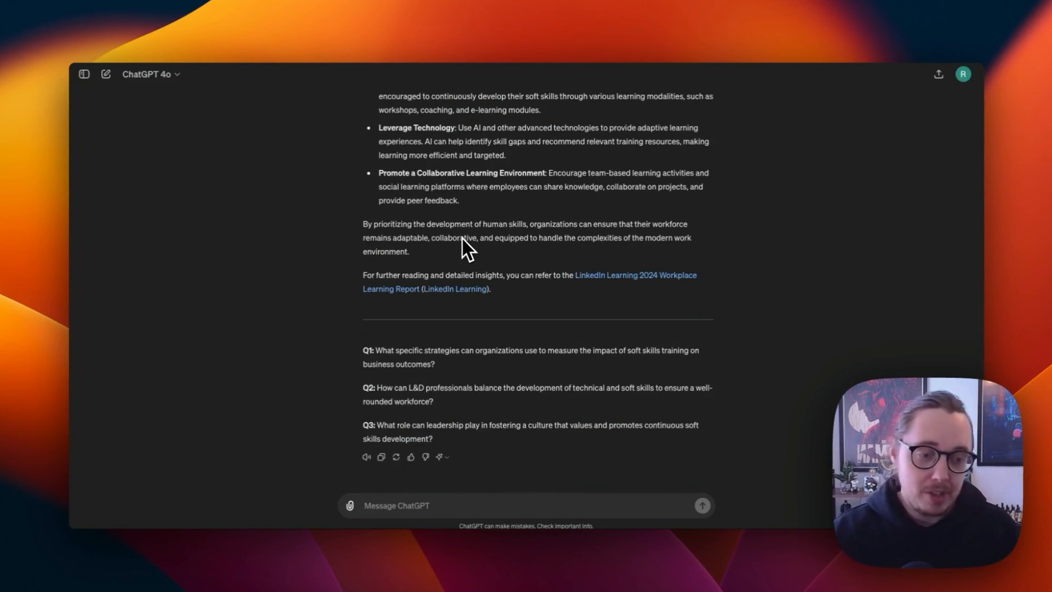
scroll(up, 3)
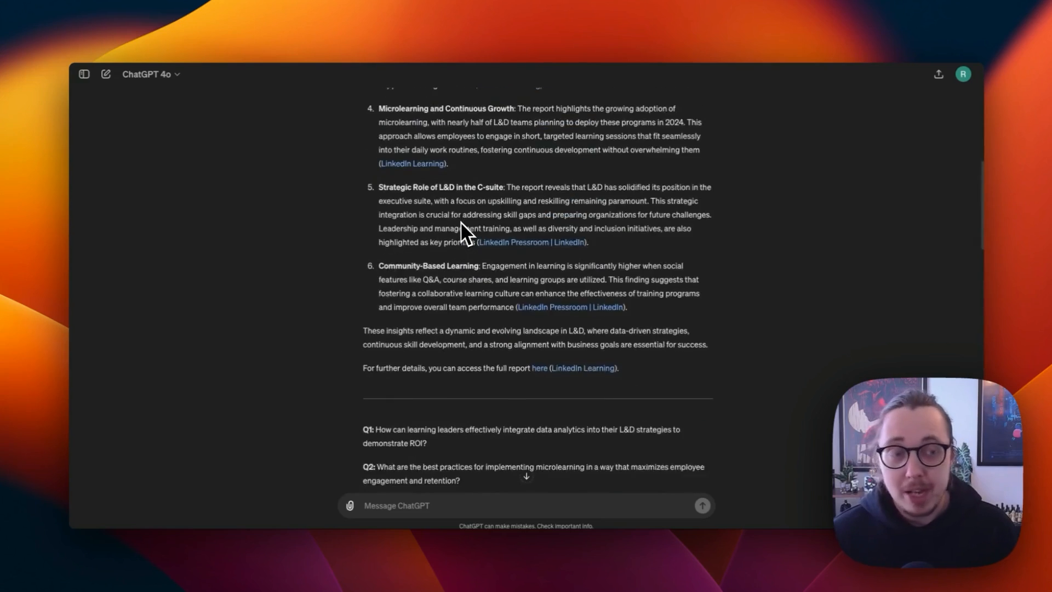
scroll(up, 3)
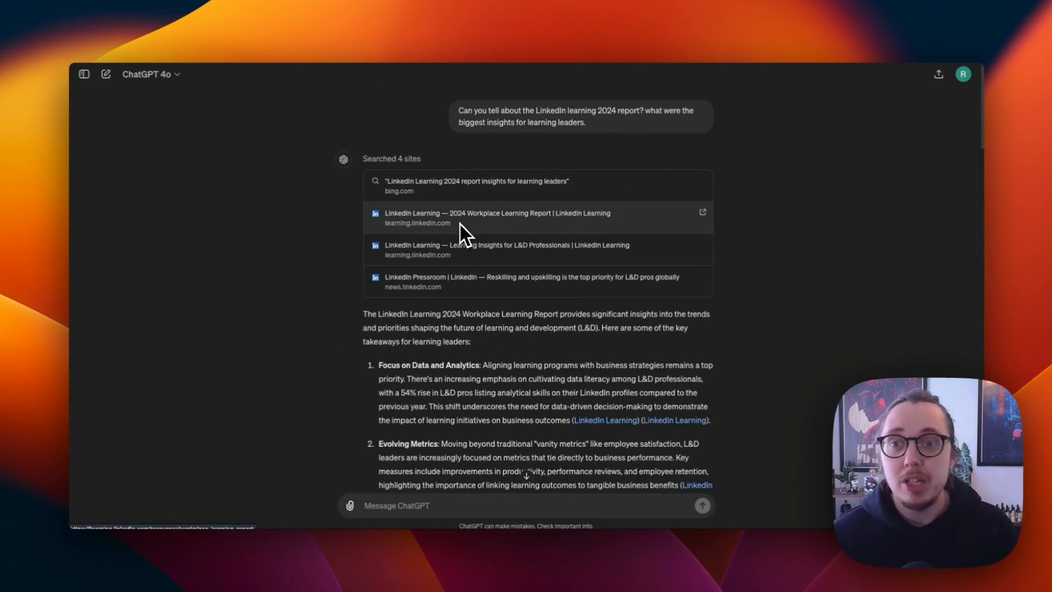
mouse_move(446, 154)
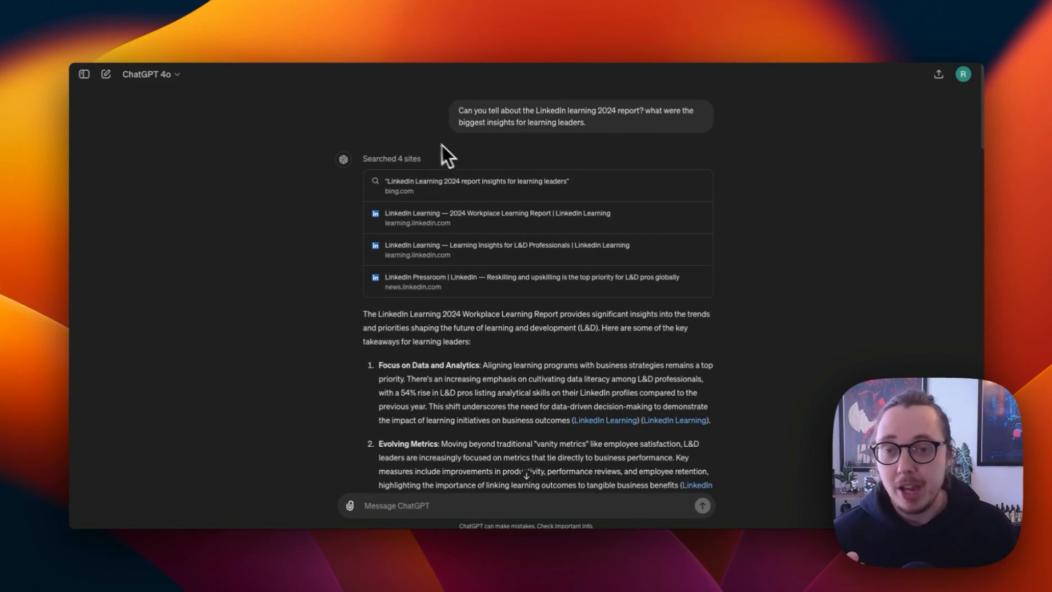
mouse_move(420, 146)
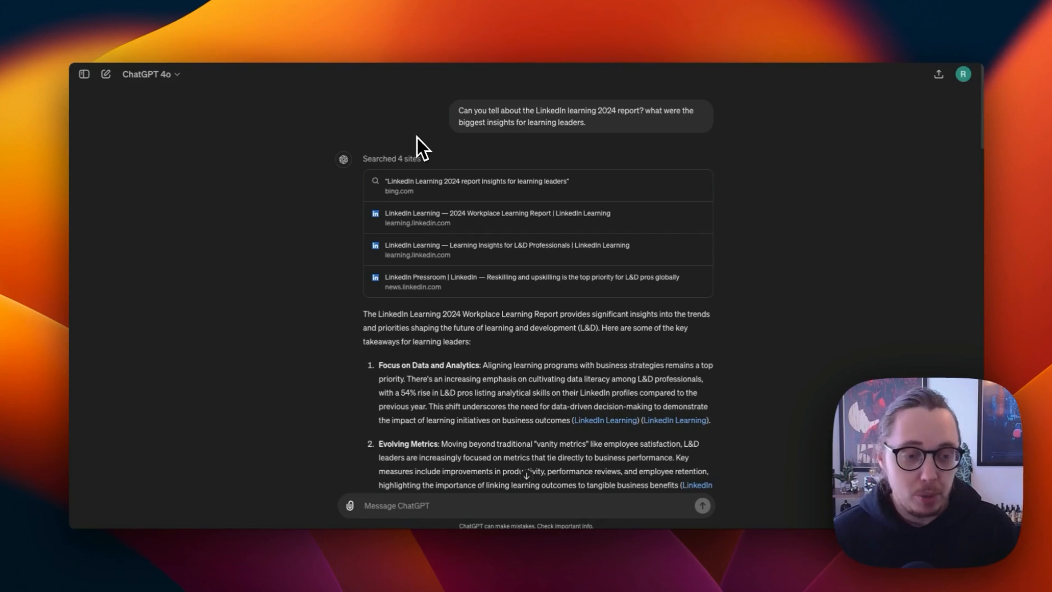
mouse_move(411, 471)
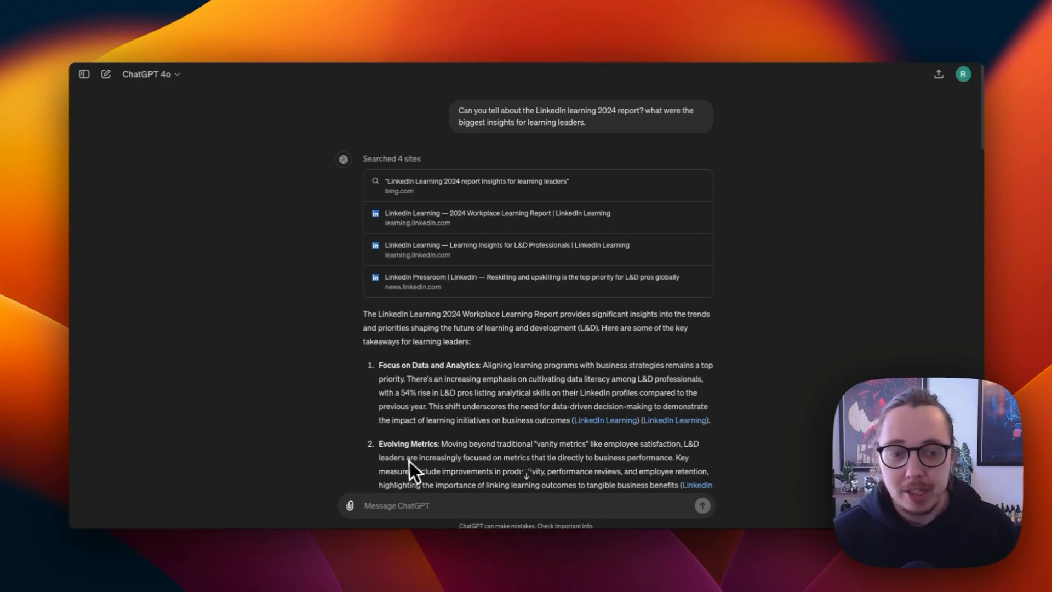